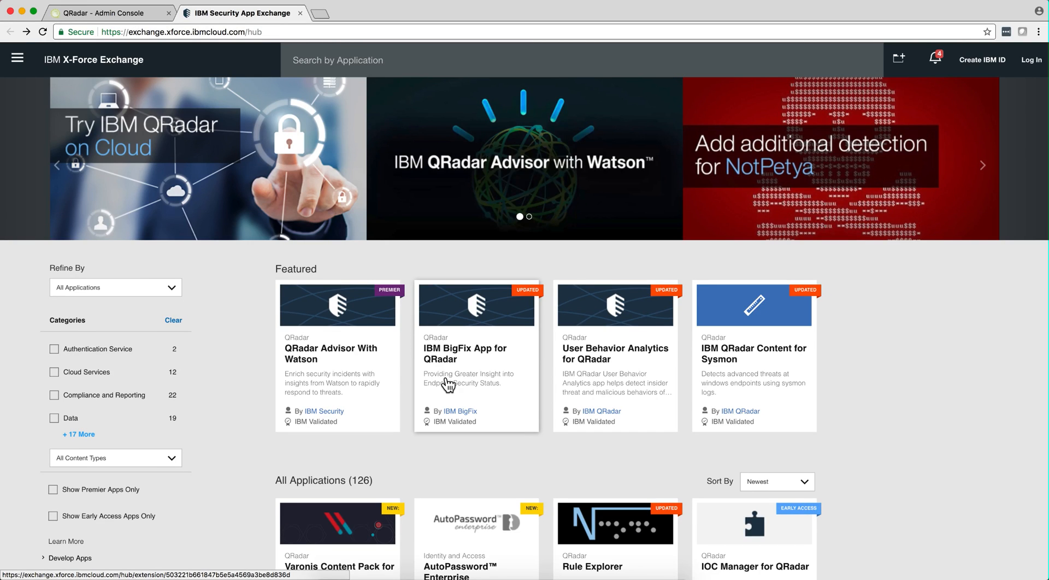
mouse_move(470, 334)
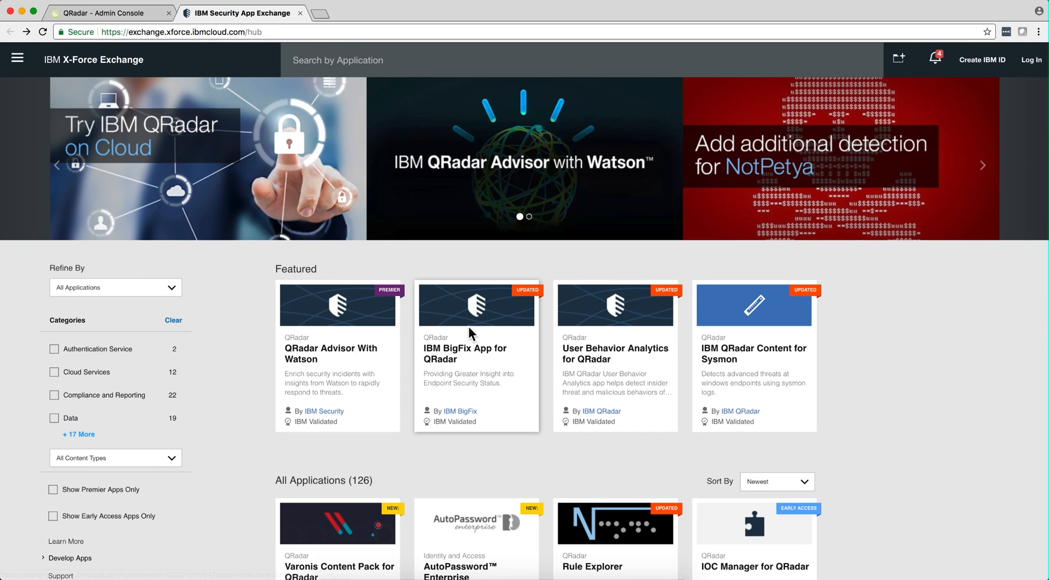
mouse_move(465, 365)
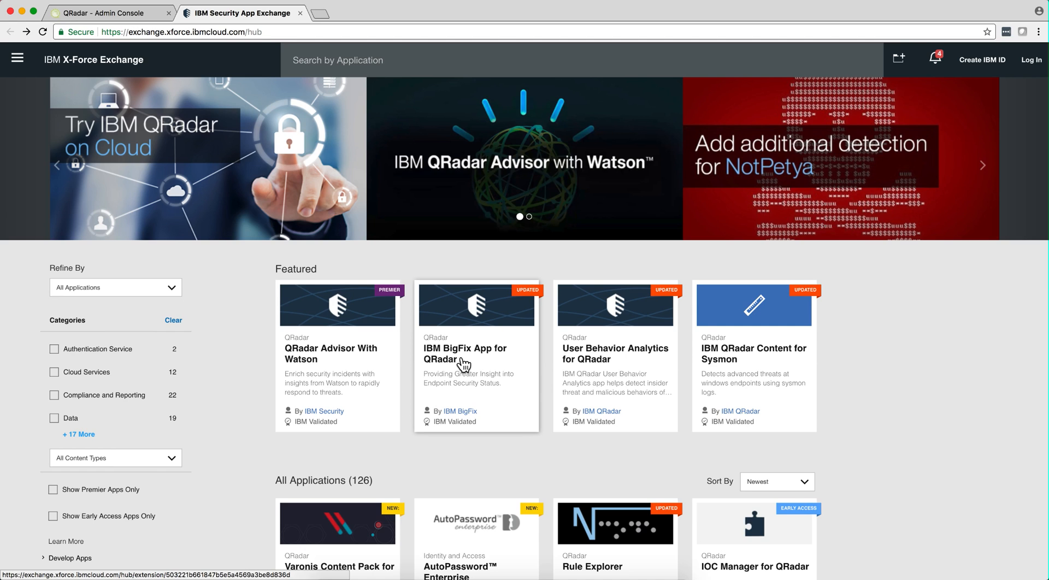
Step: Open the IBM BigFix App for QRadar tile from the App Exchange Featured section
left_click(475, 354)
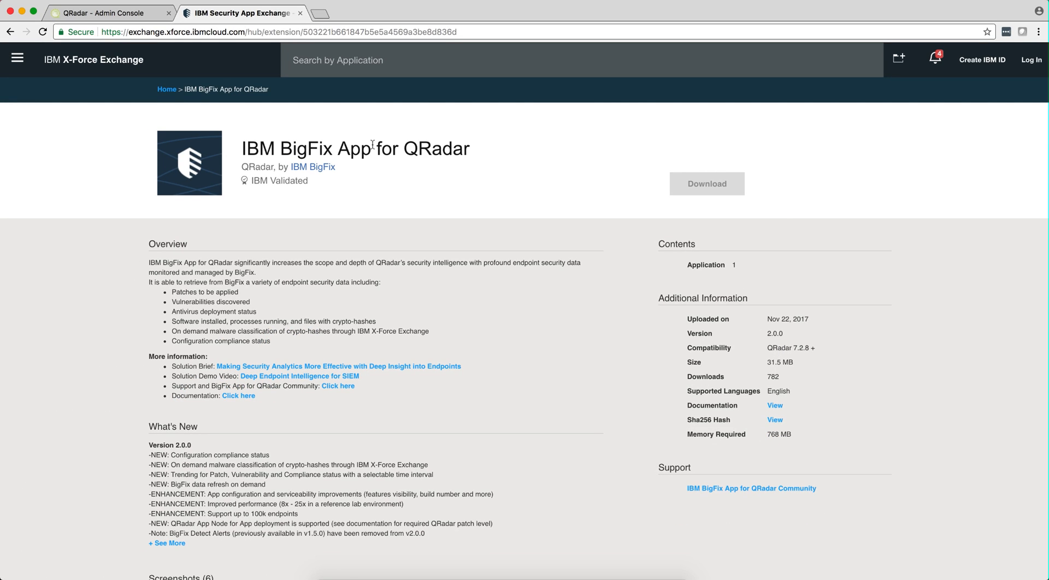
Step: From the QRadar Admin console, launch the BigFix App for QRadar configuration window
left_click(108, 13)
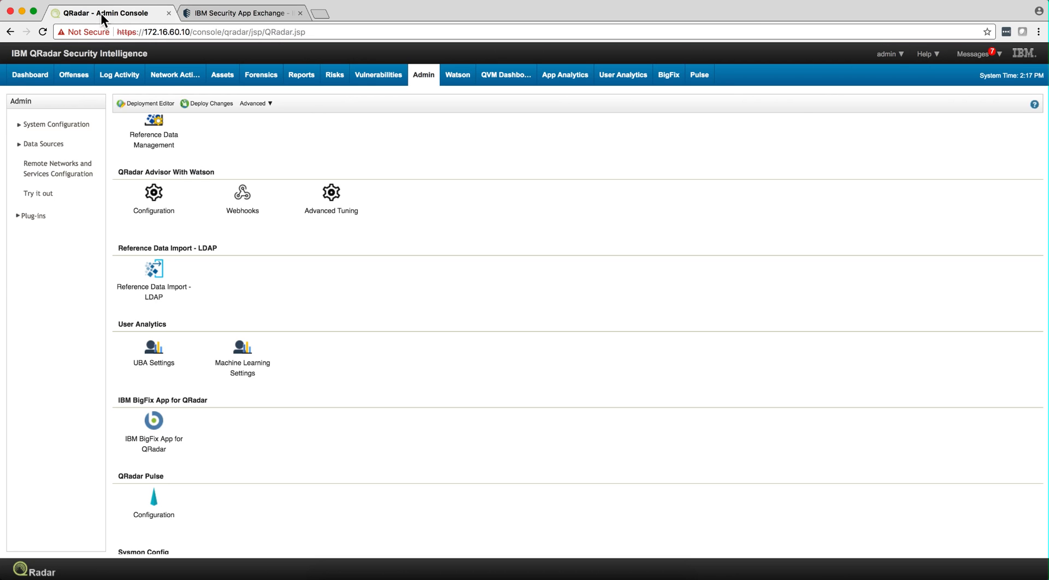
mouse_move(251, 445)
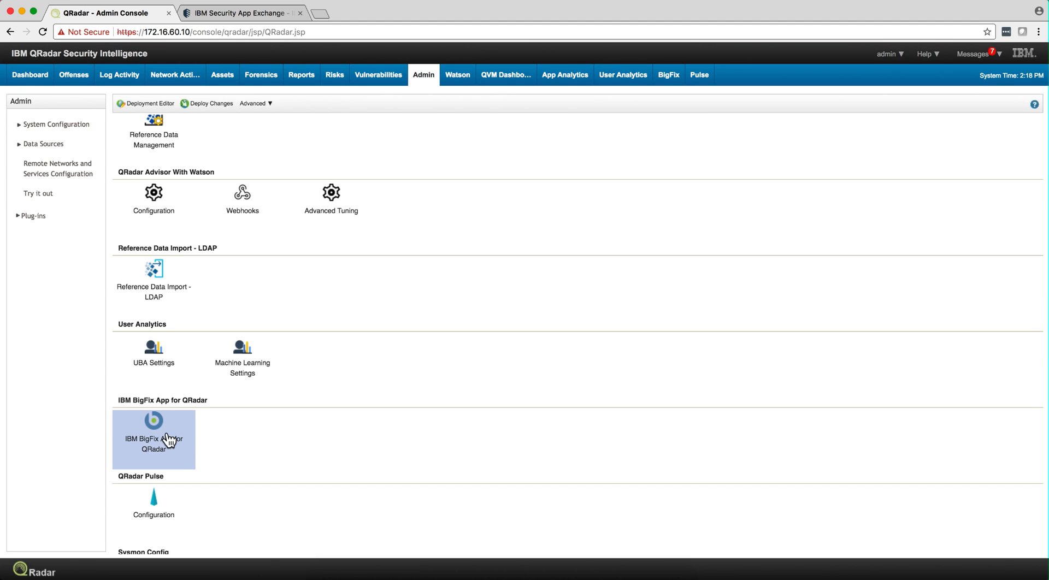
left_click(153, 439)
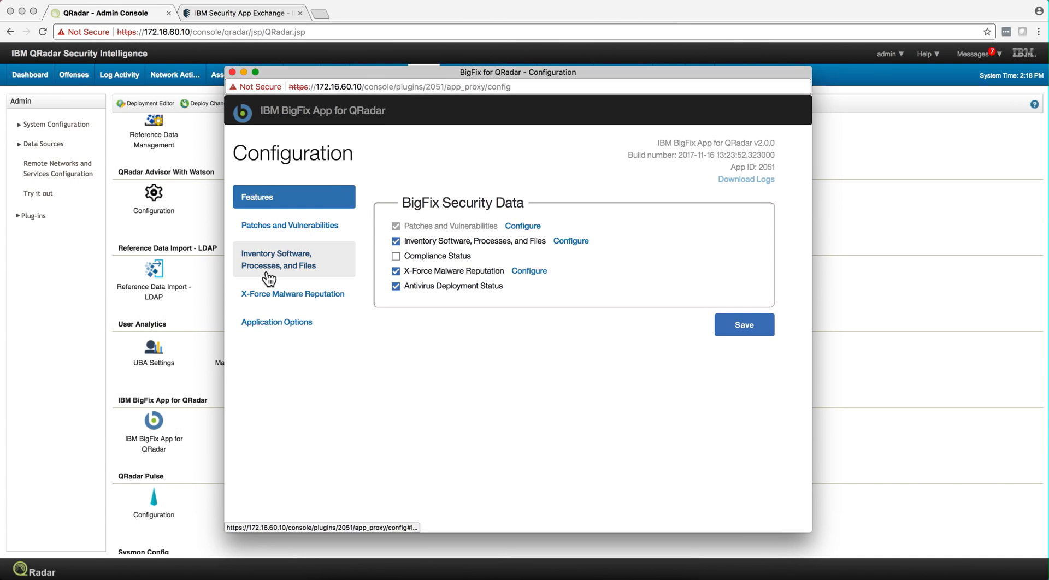
Step: Show the X-Force Malware Reputation server access page and review its API key and password fields
left_click(293, 294)
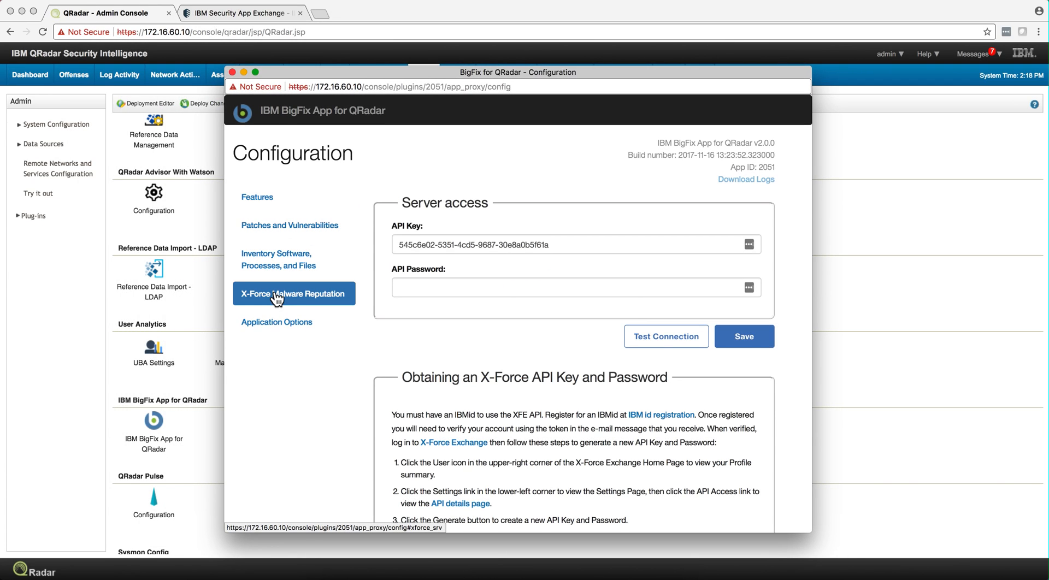
mouse_move(450, 319)
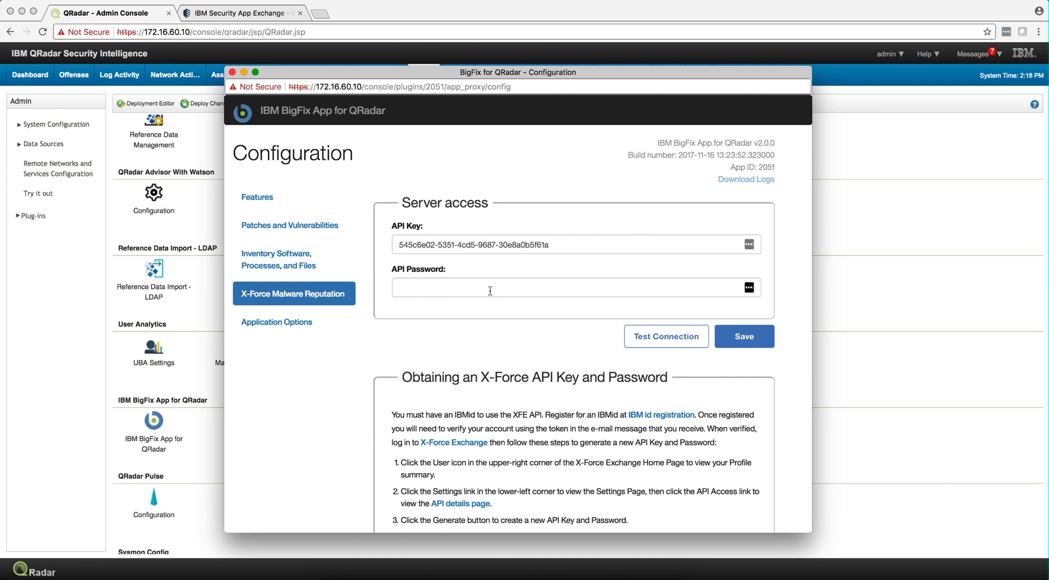
left_click(454, 245)
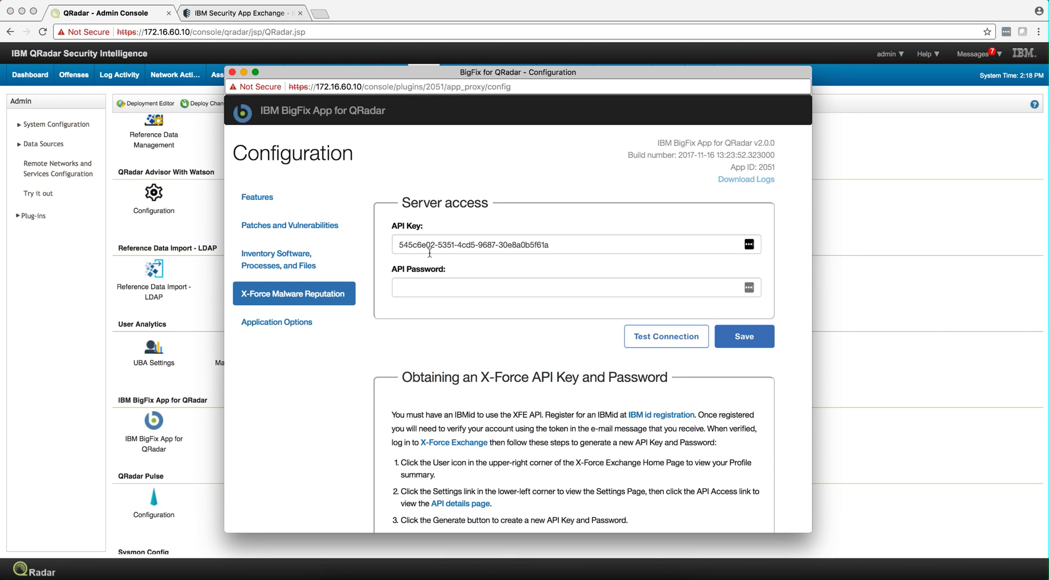
mouse_move(505, 444)
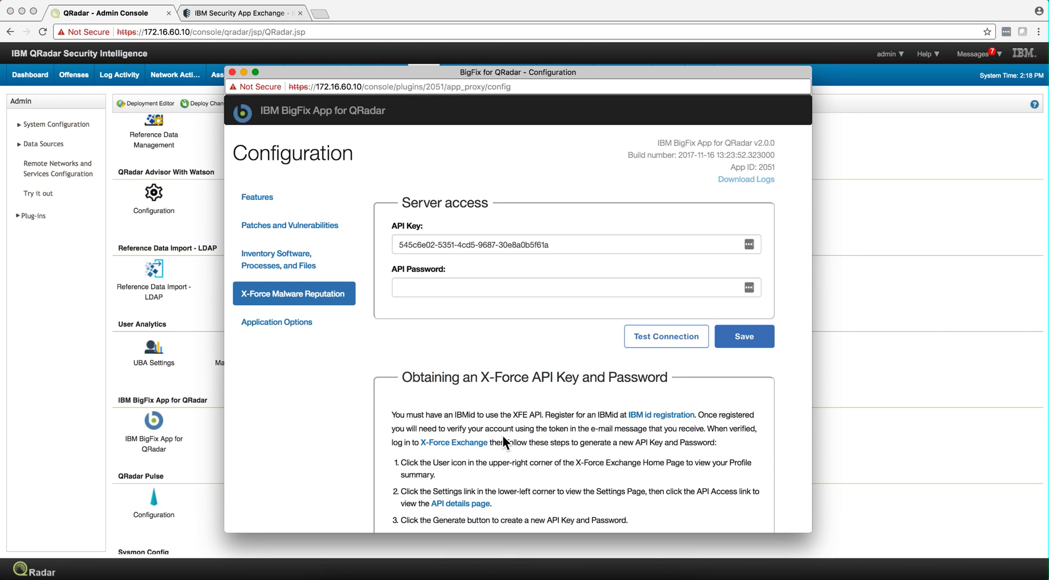
scroll("down", 3)
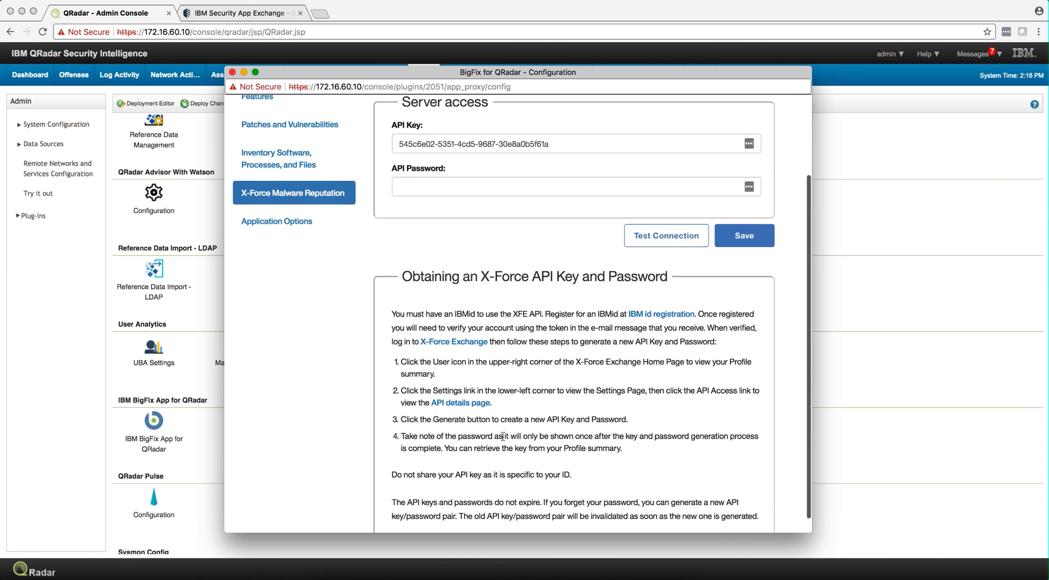
scroll("up", 3)
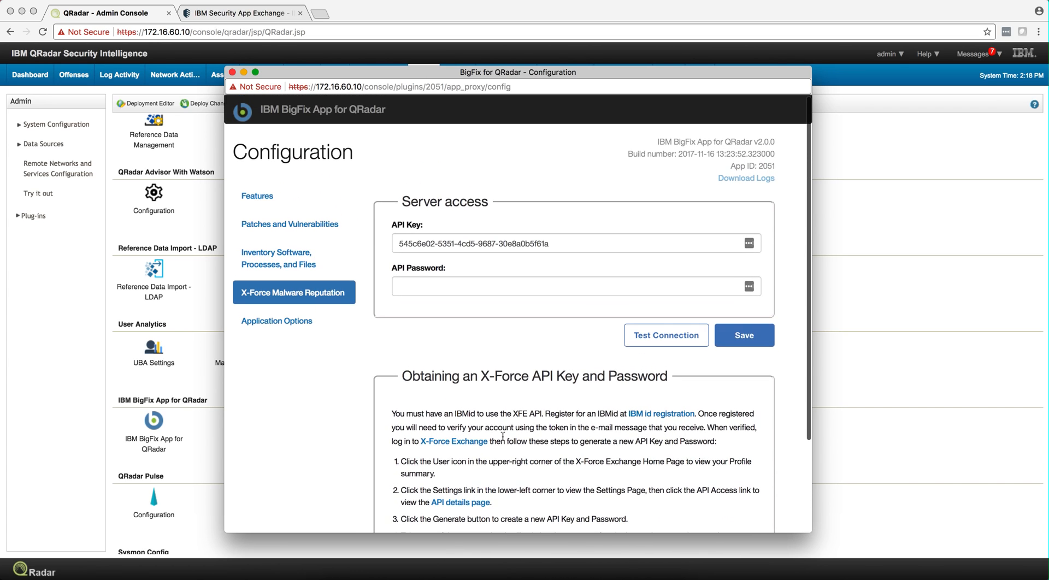
Step: Review the Application Options checkboxes, then close the BigFix configuration window
left_click(294, 322)
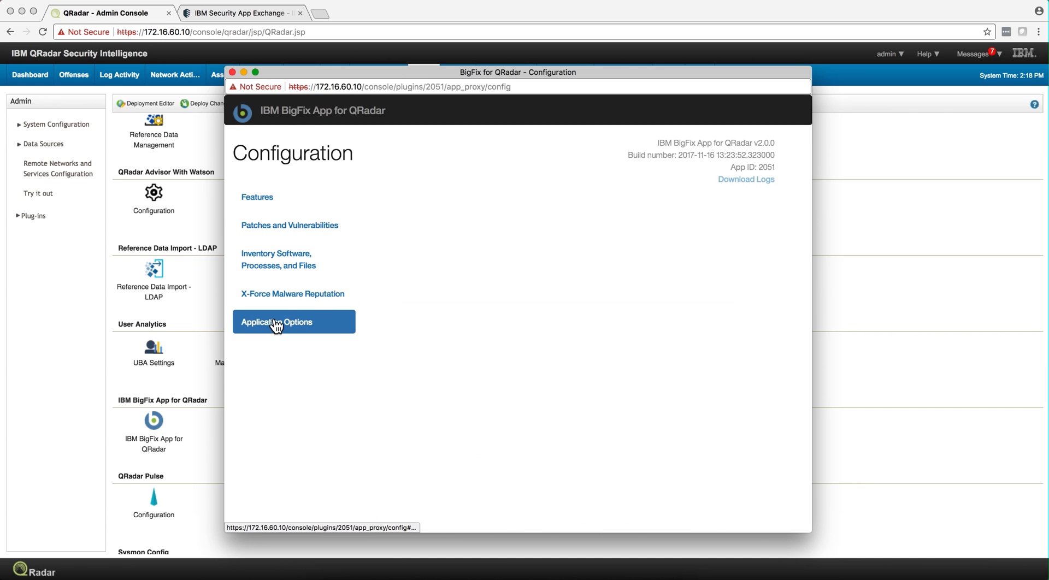
left_click(277, 322)
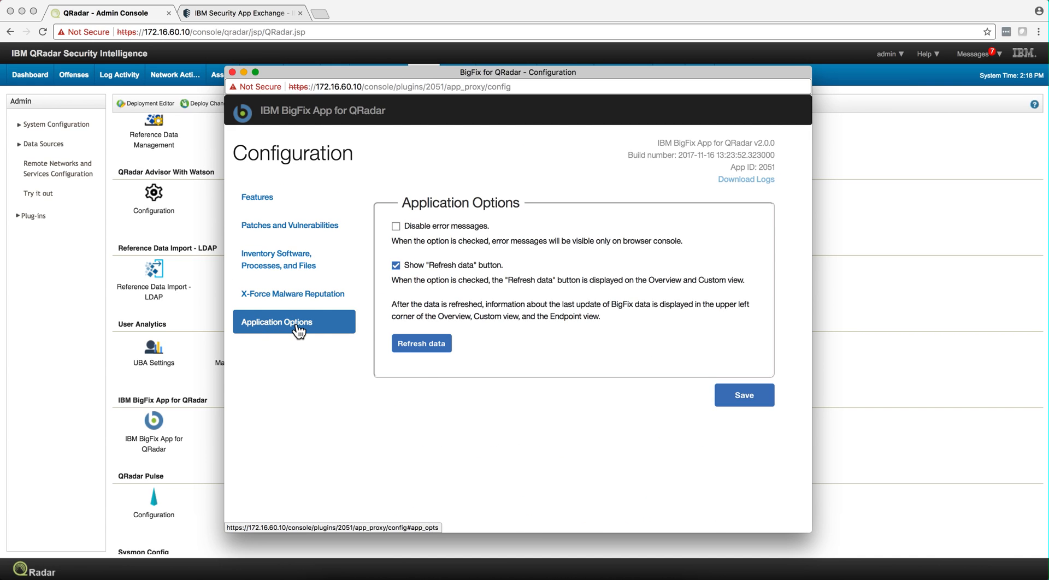
mouse_move(402, 278)
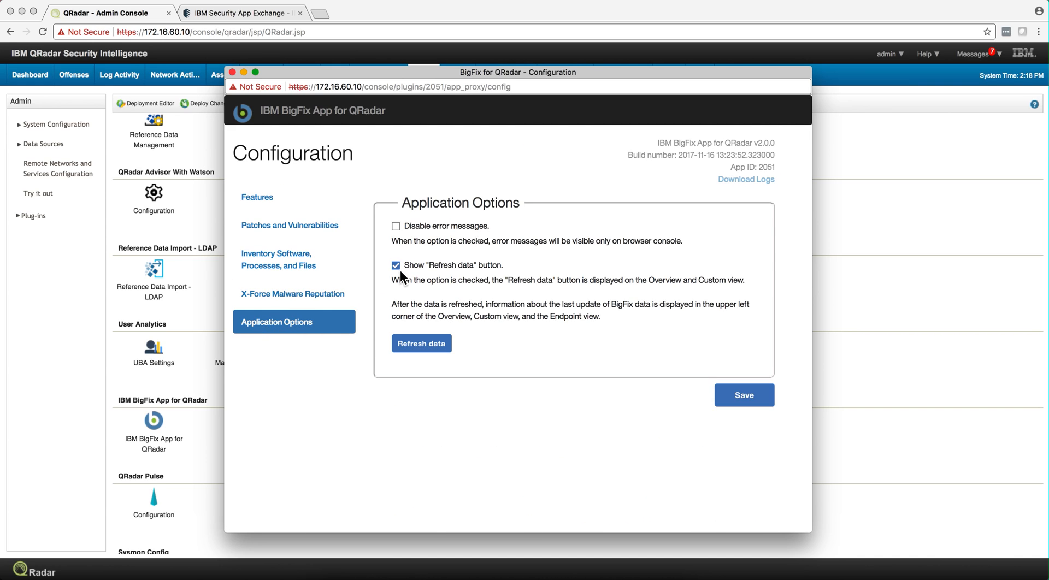
mouse_move(164, 97)
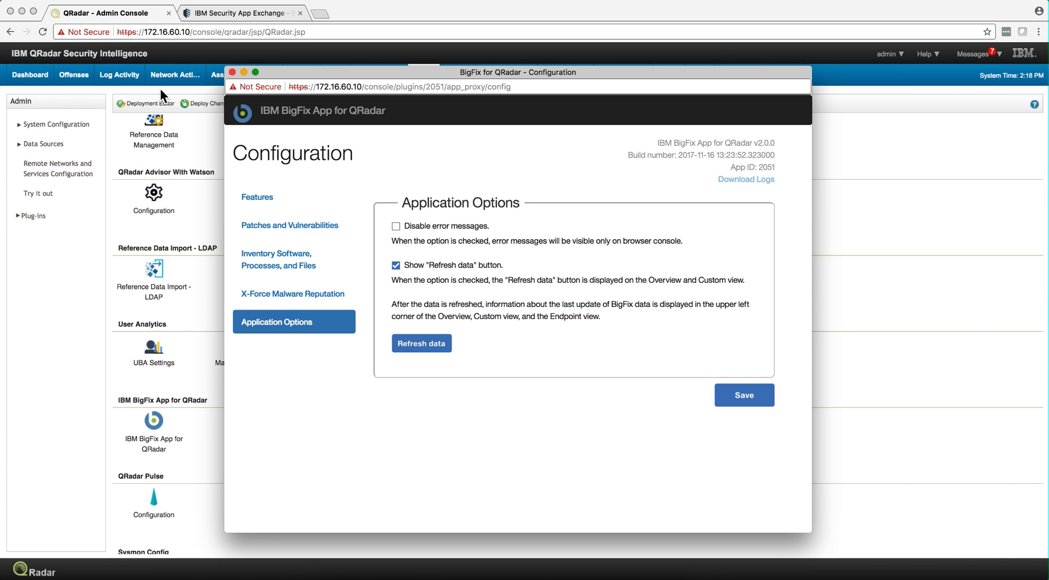
left_click(235, 72)
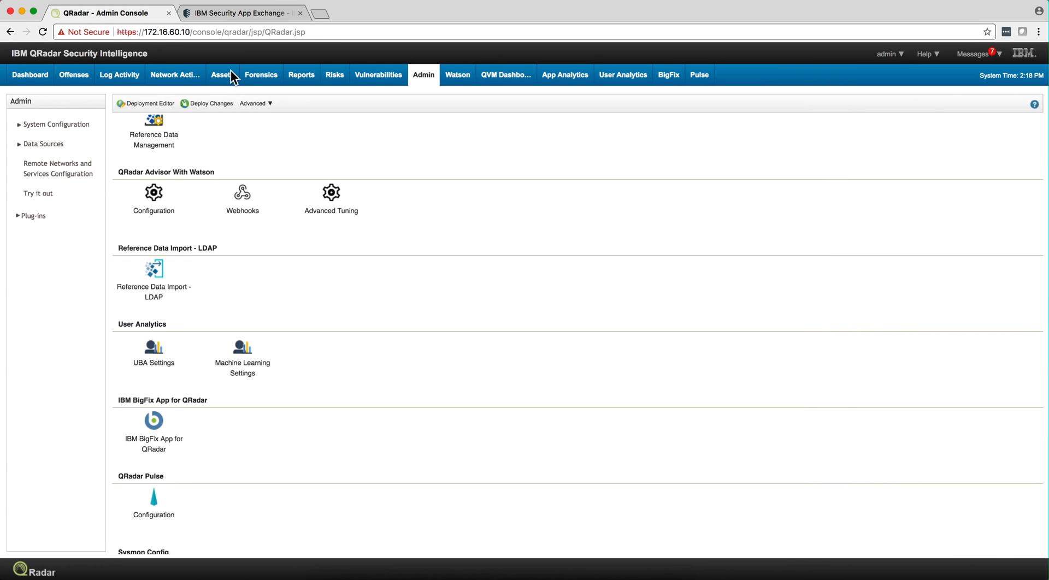
mouse_move(669, 74)
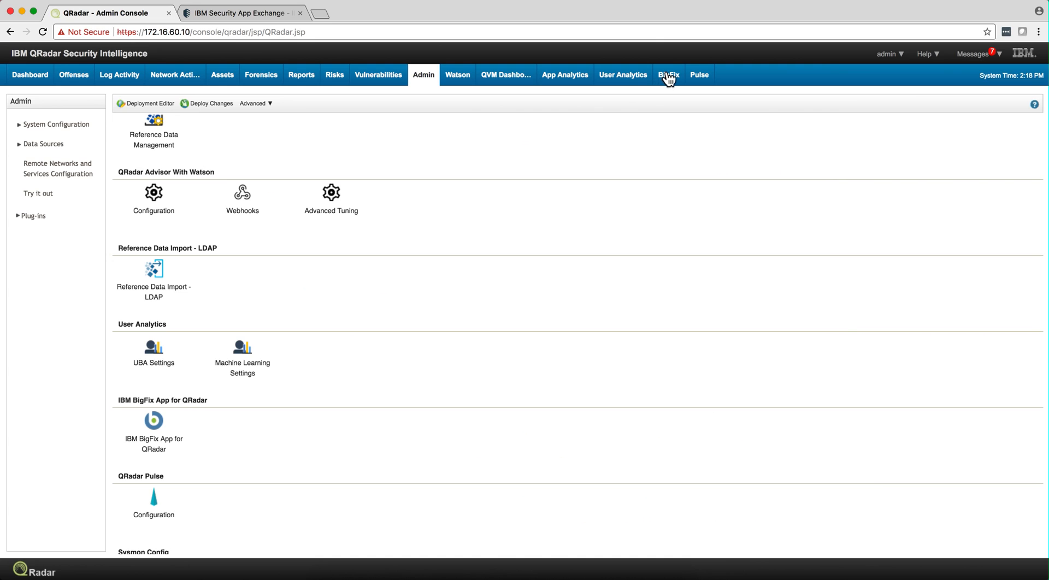
Step: Show the BigFix Security Data overview with 3 endpoints, 612 vulnerabilities and 186 patches
left_click(669, 74)
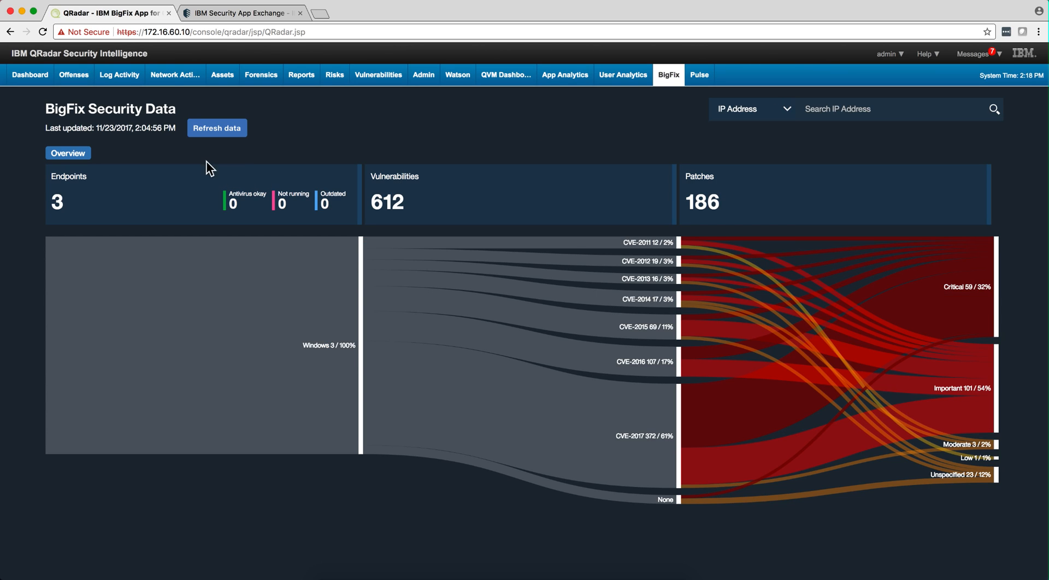
mouse_move(261, 138)
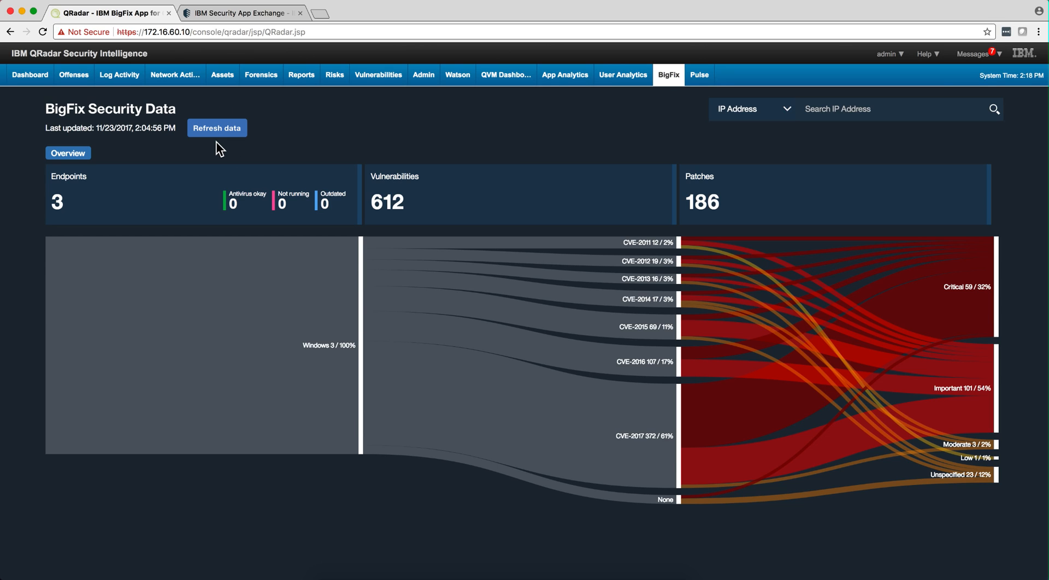
mouse_move(141, 162)
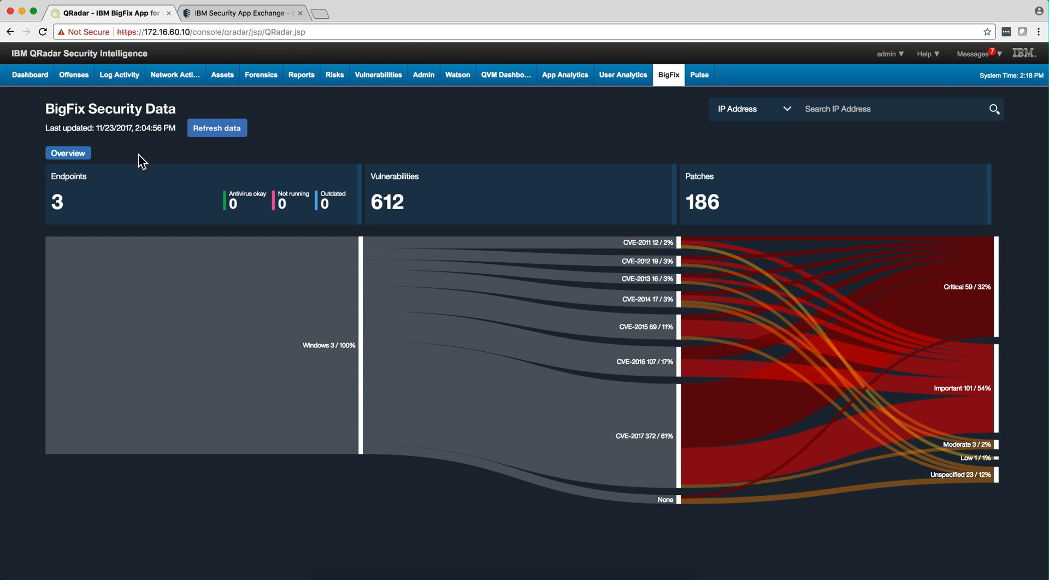
mouse_move(172, 163)
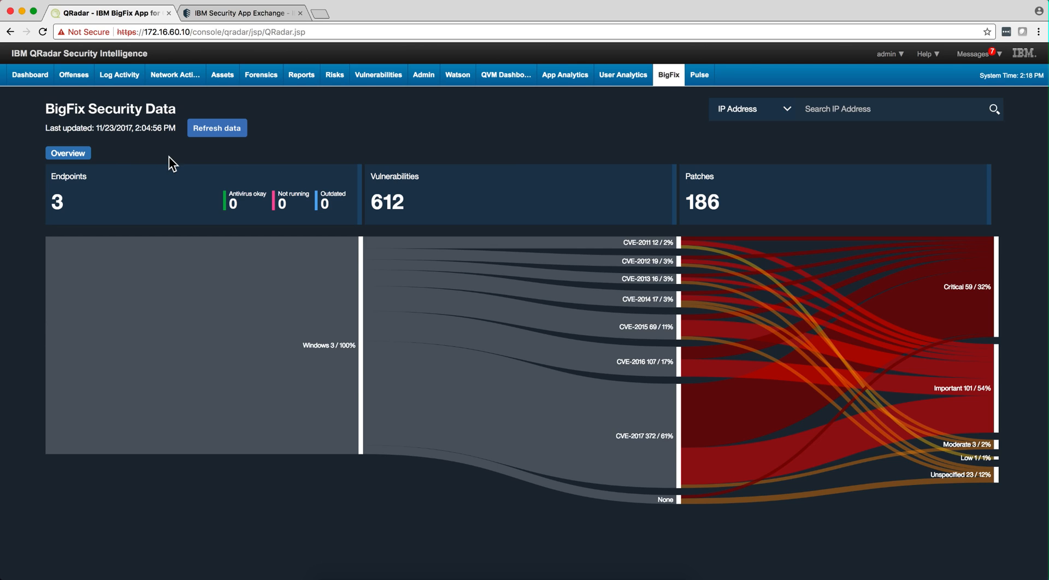
mouse_move(183, 153)
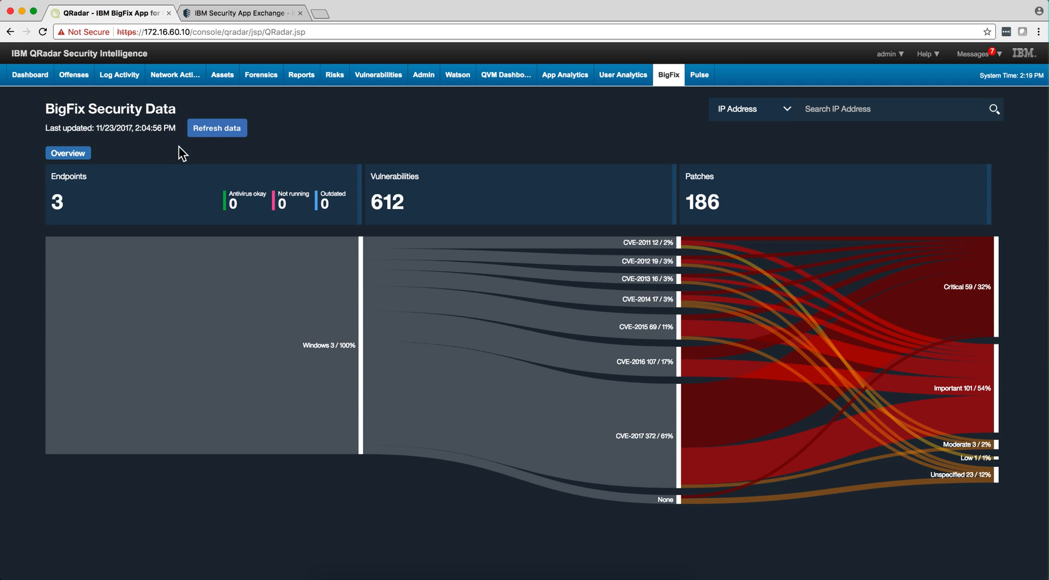
mouse_move(216, 128)
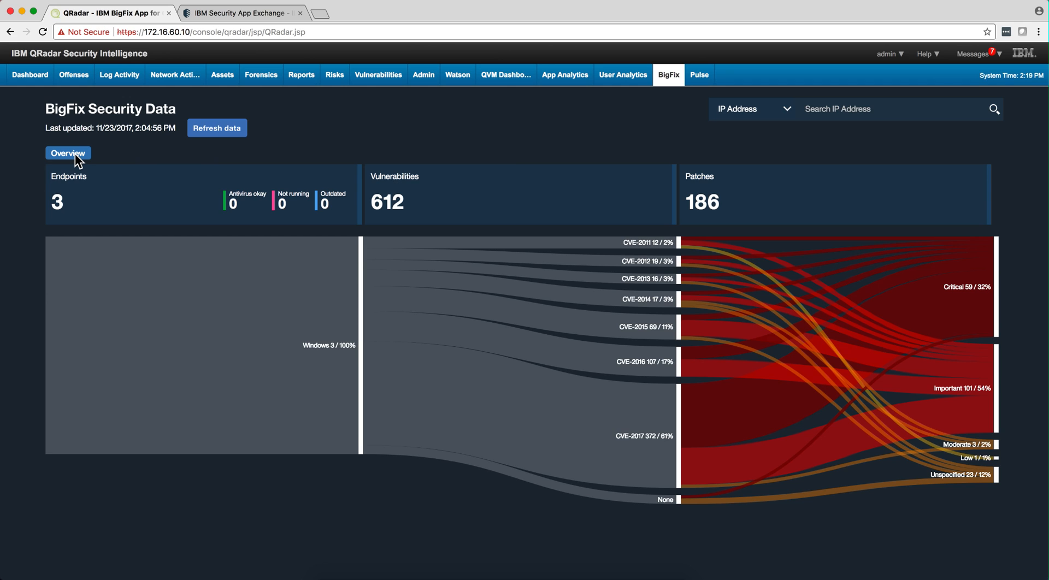
mouse_move(147, 303)
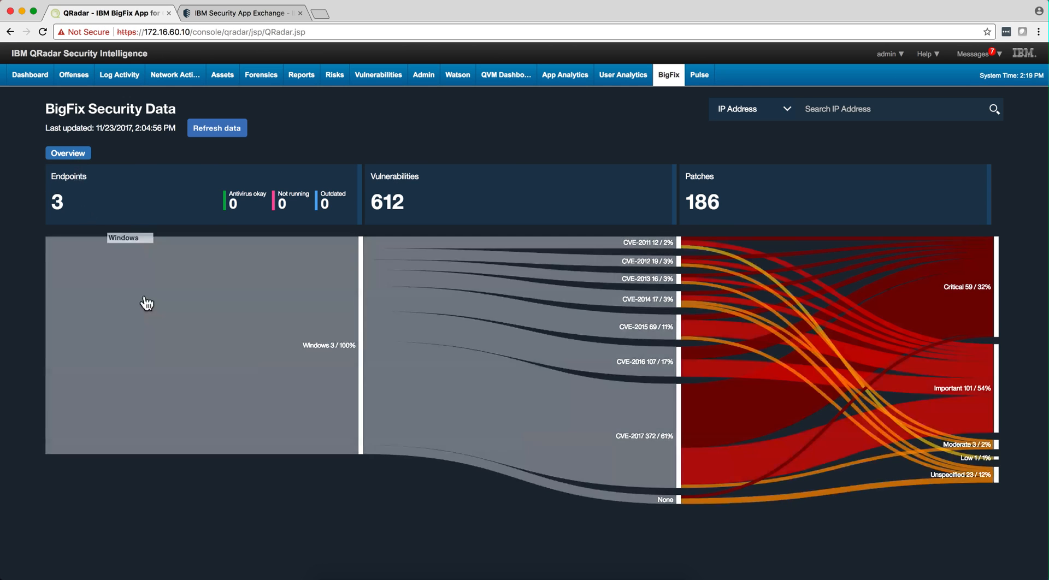
scroll("down", 3)
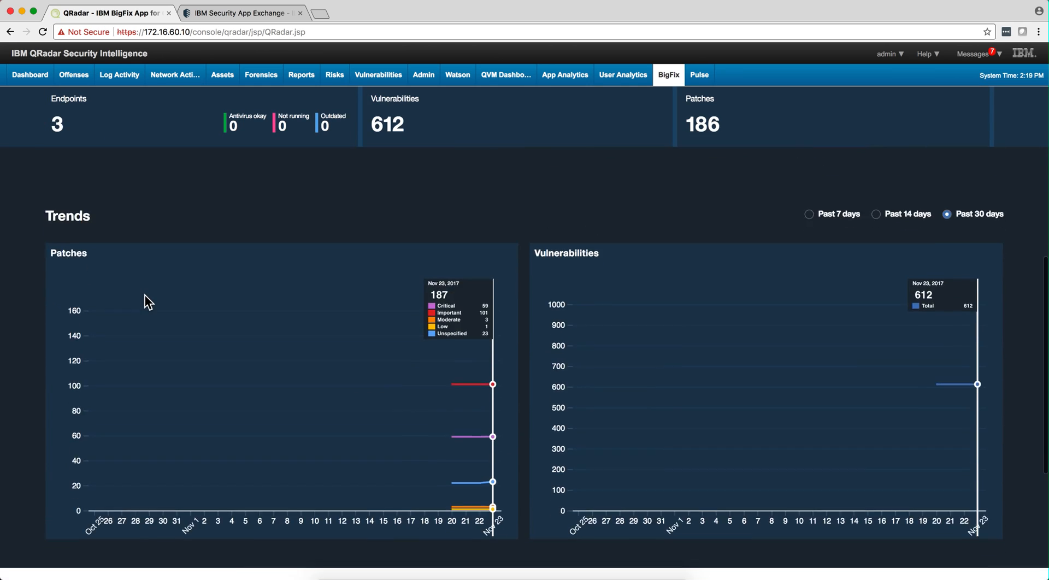
mouse_move(464, 413)
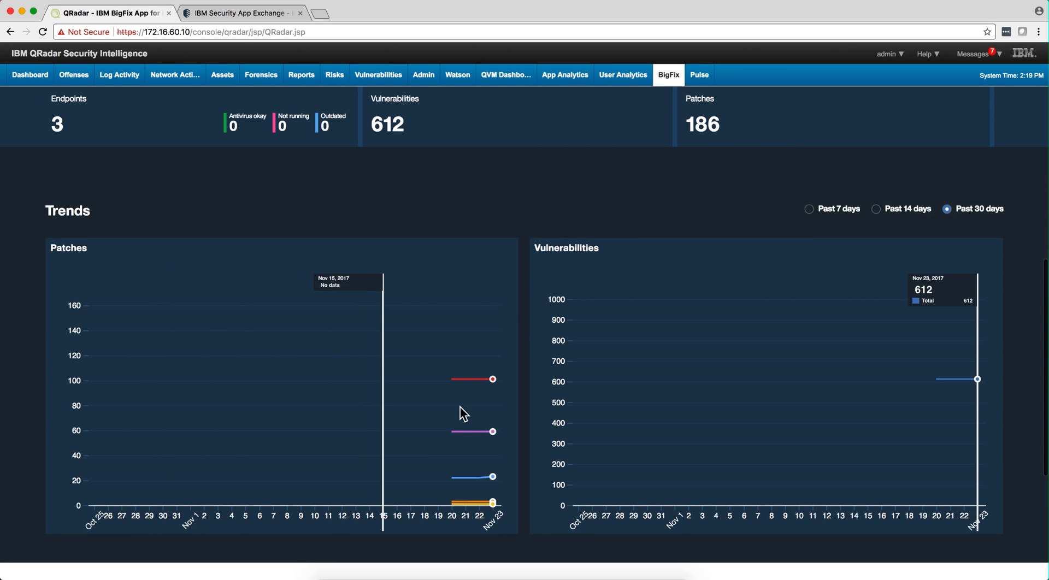
mouse_move(466, 409)
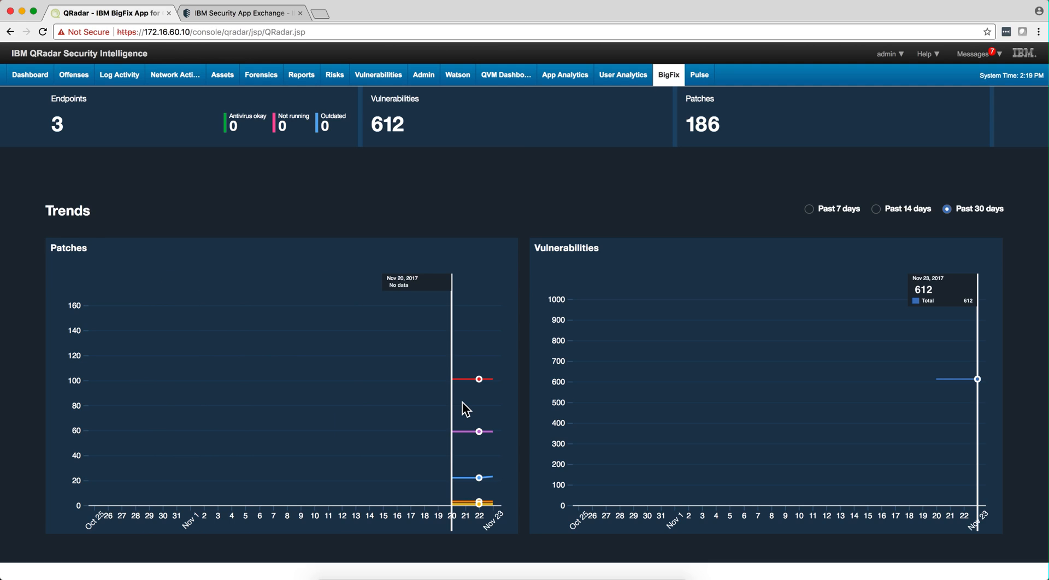
mouse_move(473, 390)
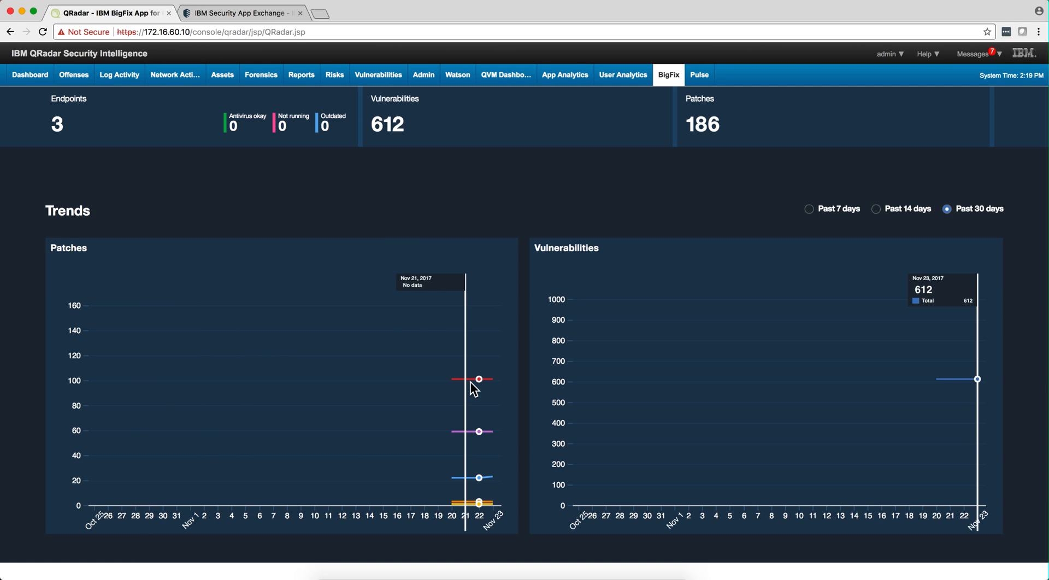
mouse_move(466, 392)
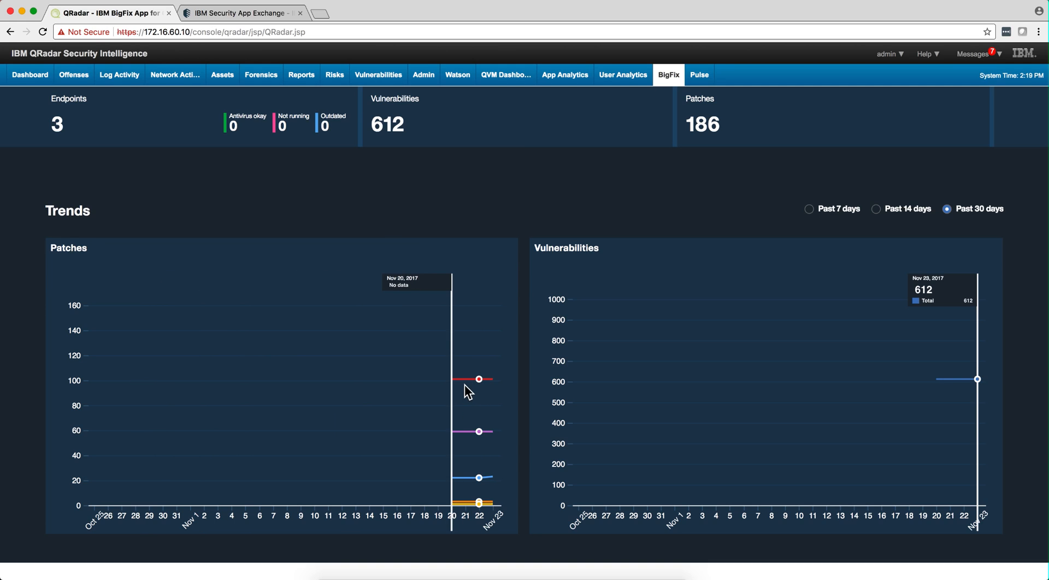
mouse_move(458, 350)
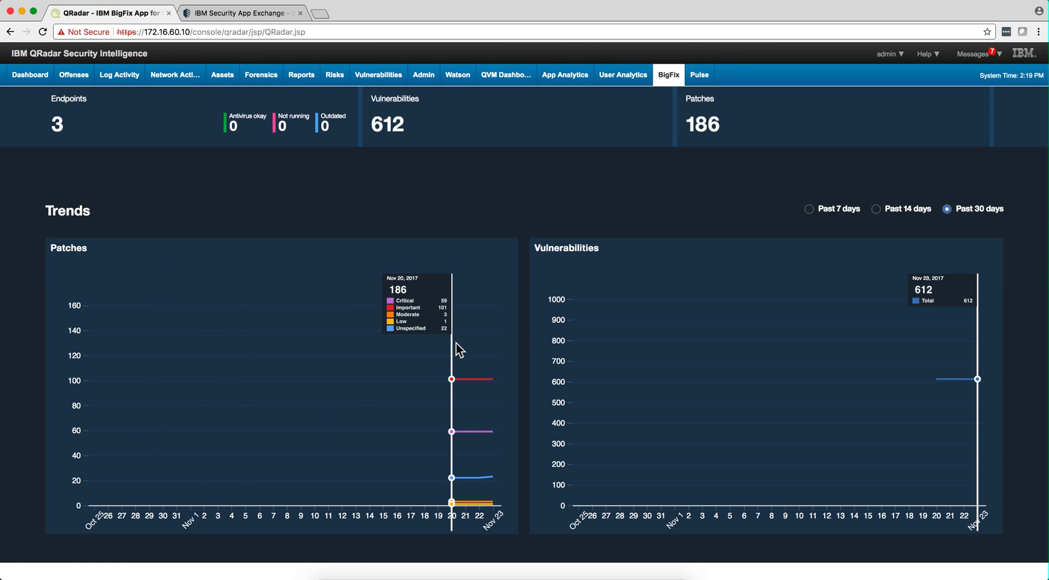
mouse_move(327, 334)
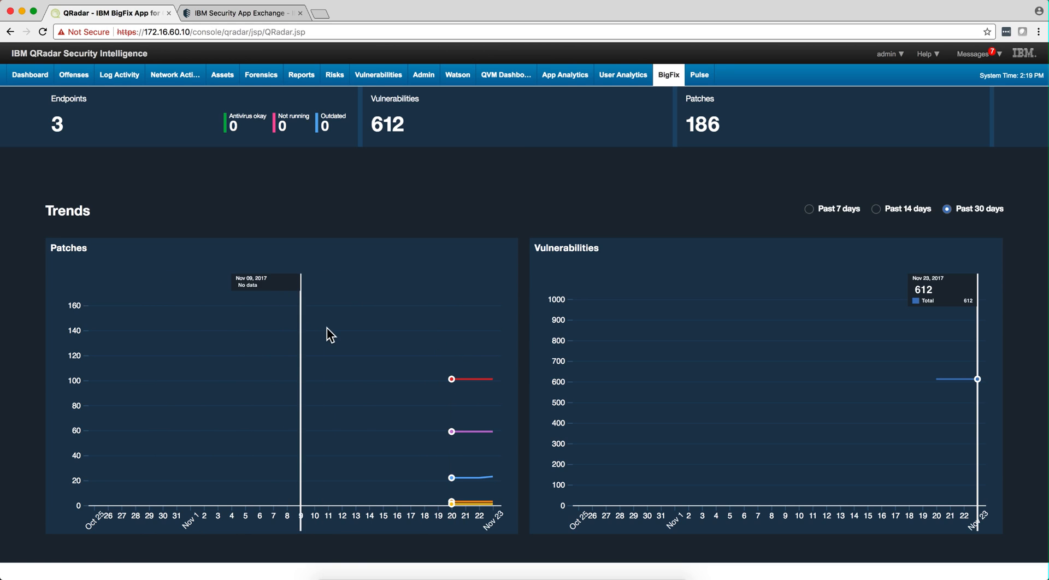
mouse_move(481, 382)
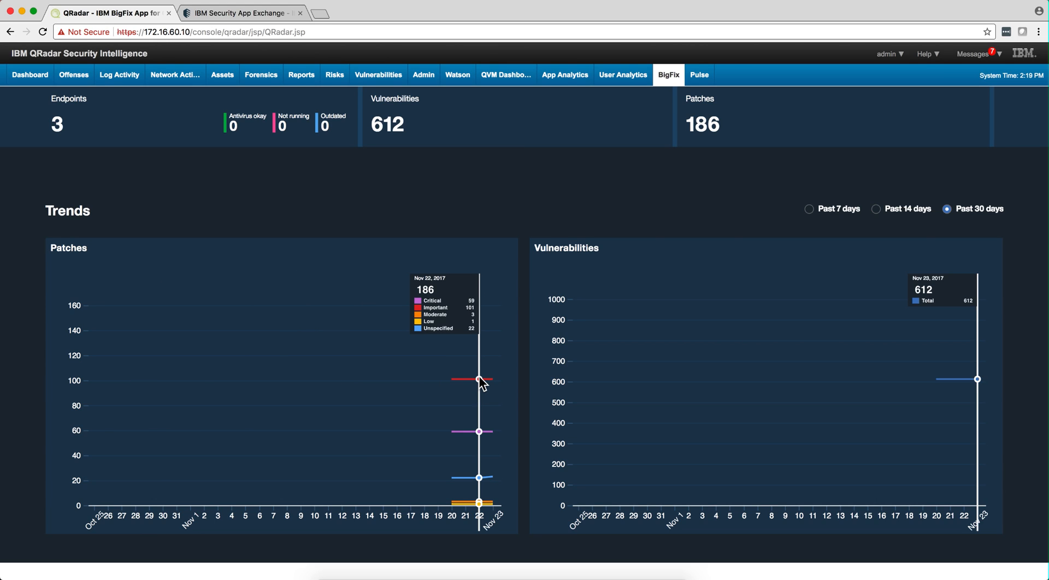
mouse_move(671, 384)
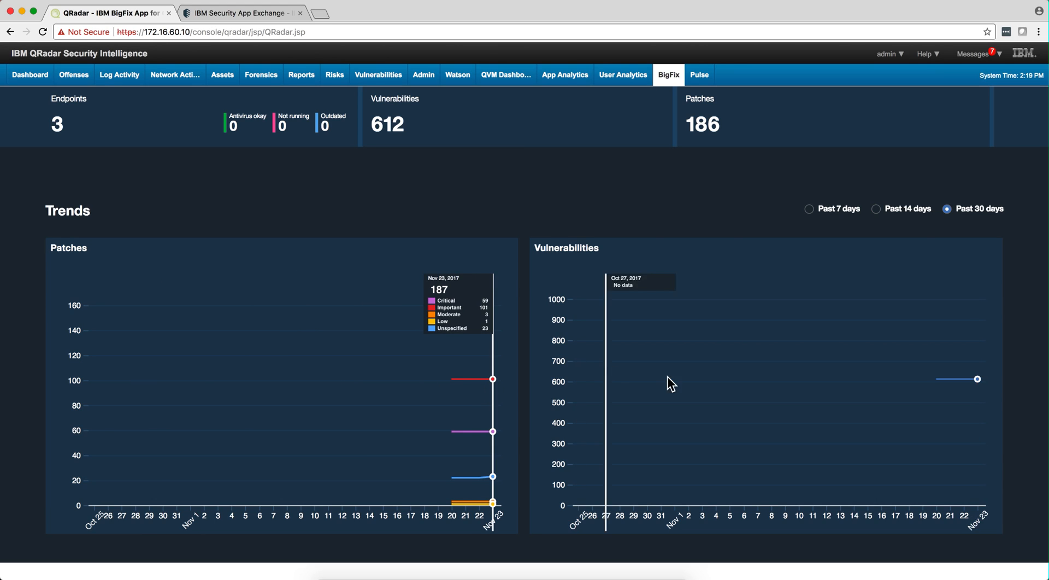
mouse_move(682, 385)
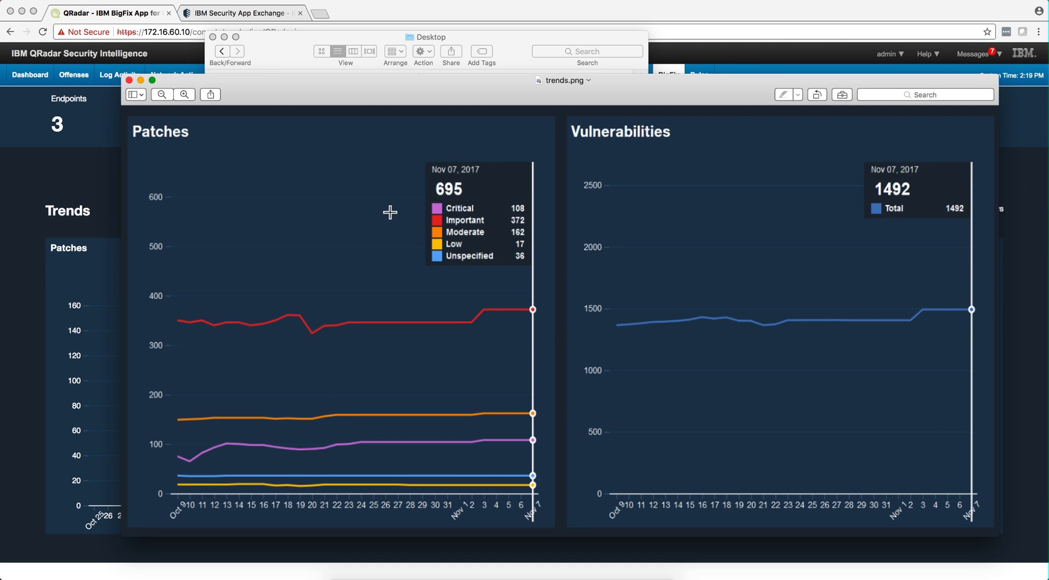
mouse_move(482, 317)
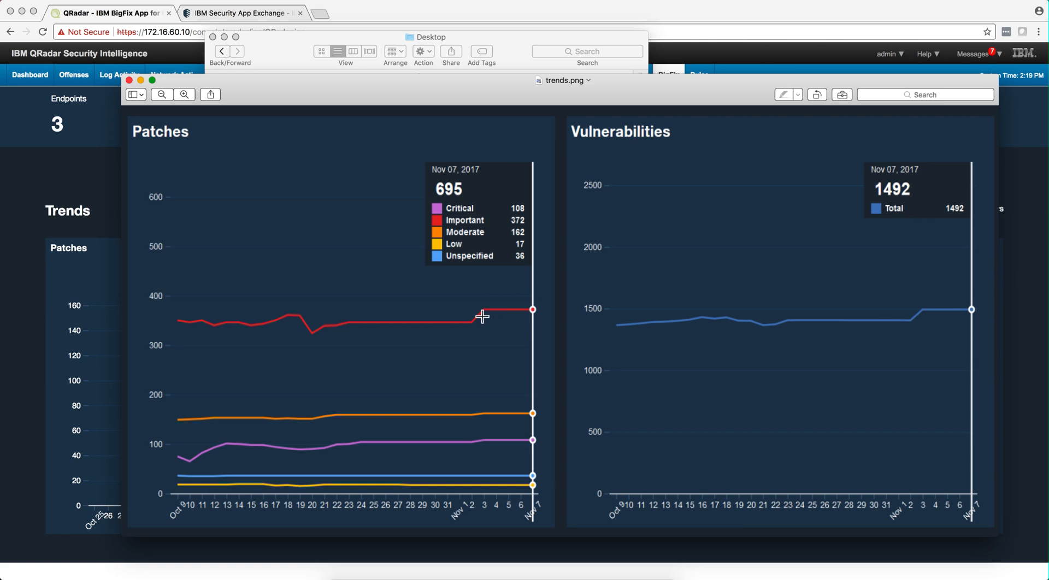
mouse_move(488, 361)
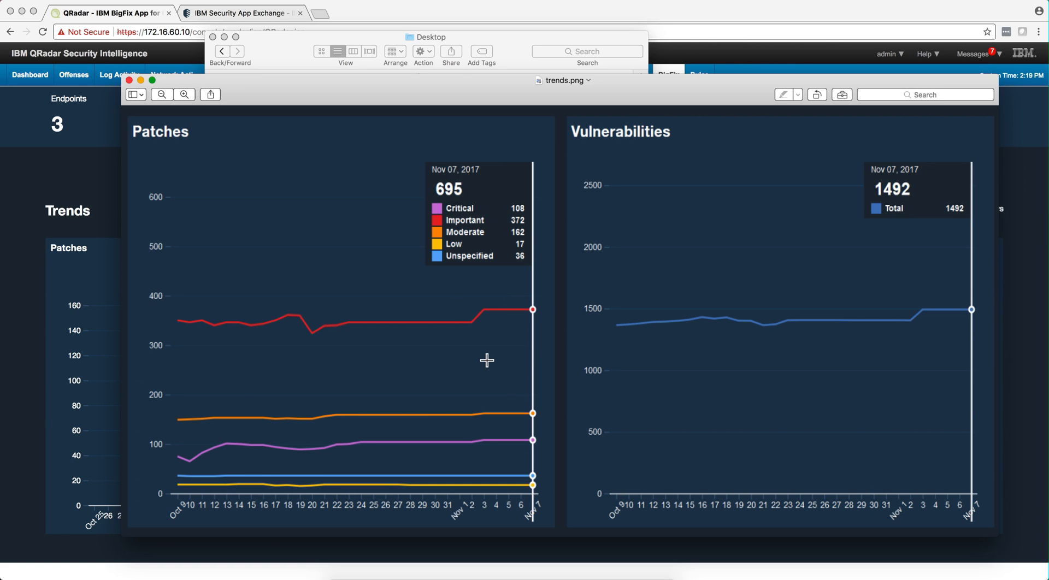
mouse_move(533, 286)
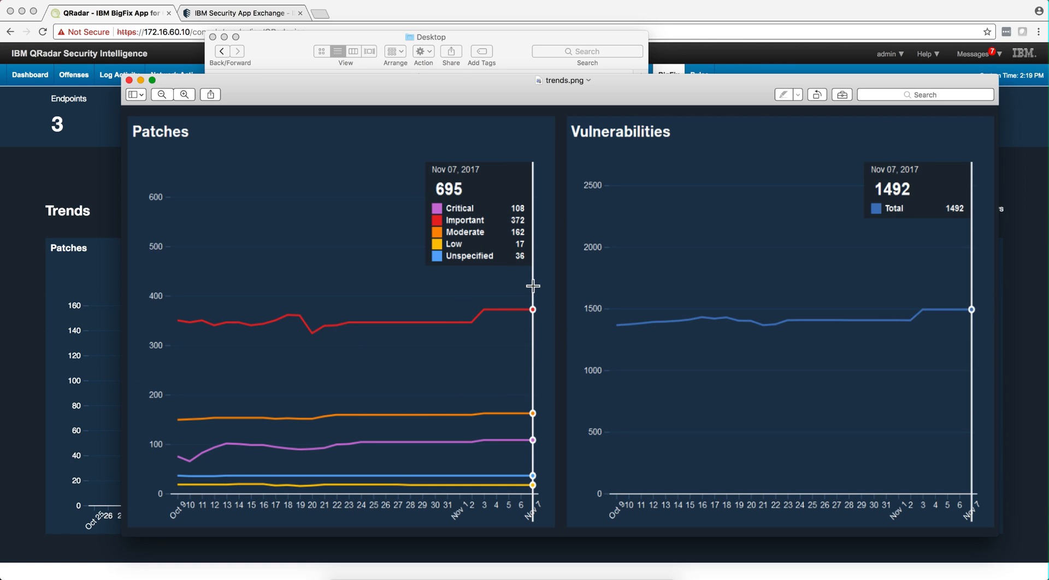
mouse_move(598, 293)
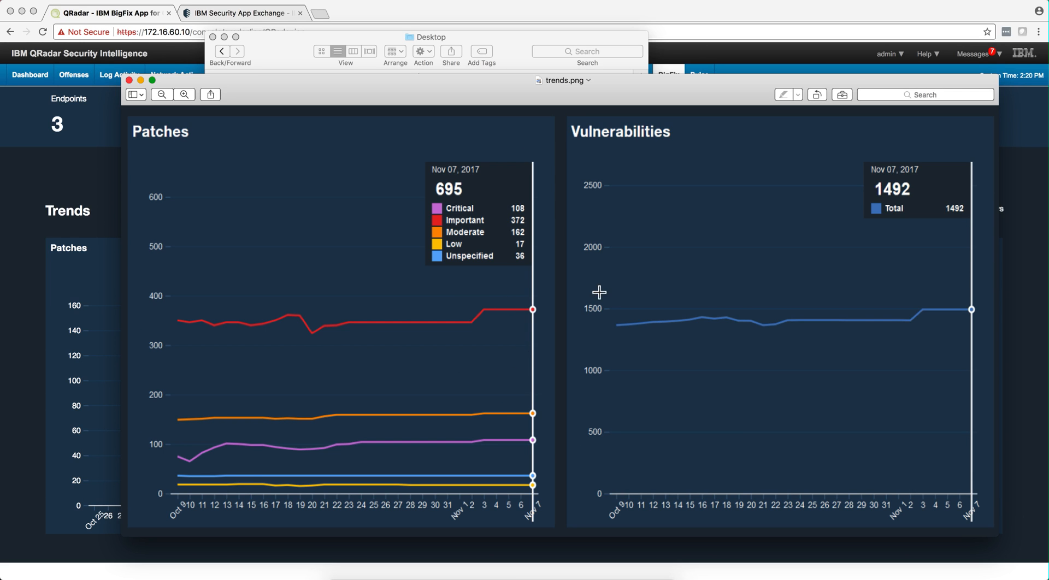
mouse_move(229, 87)
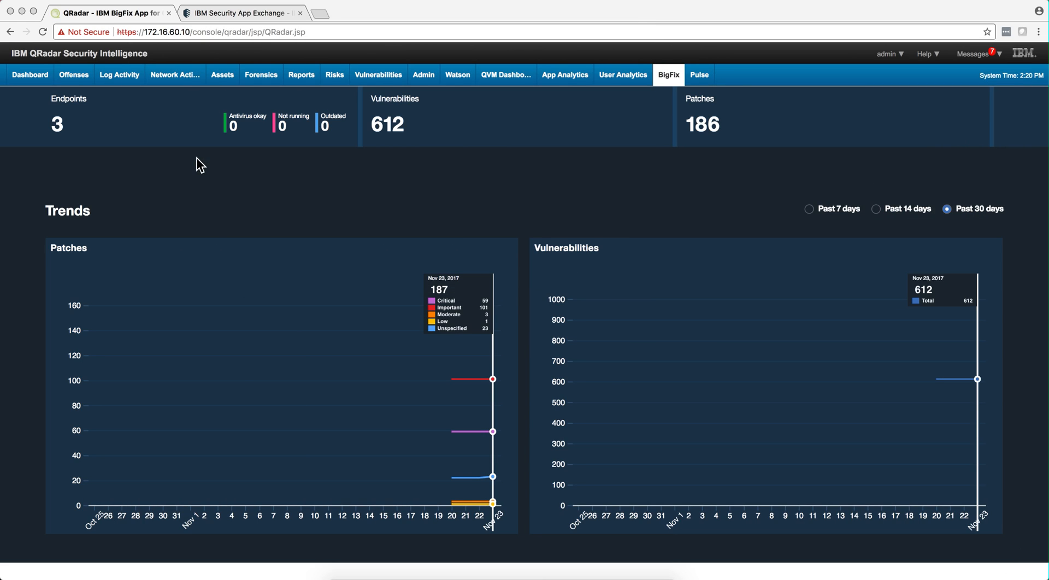
Step: Open the detail view for endpoint 172.16.60.203 (WIN7) from the Details list
scroll("down", 3)
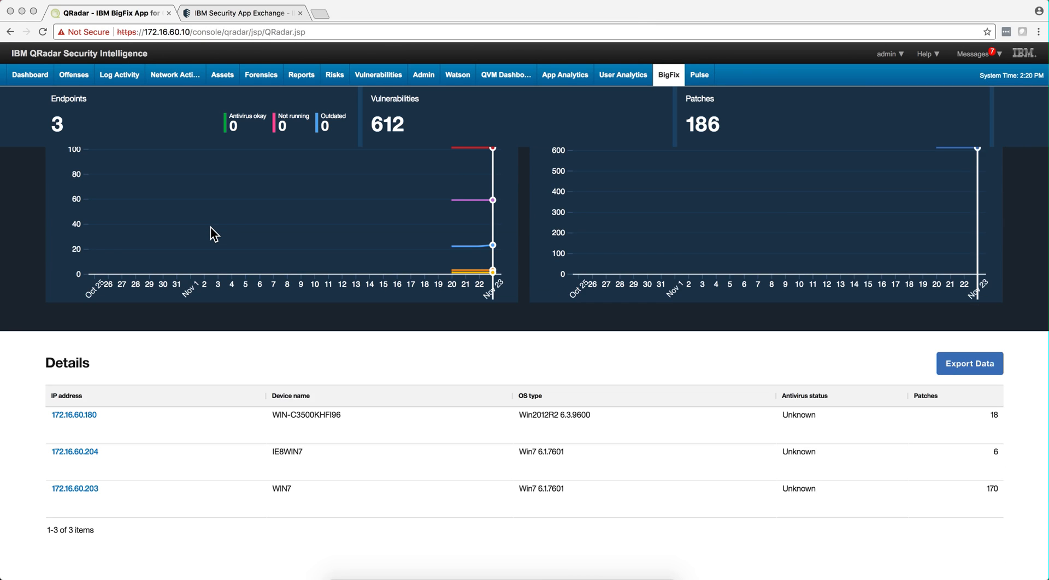
mouse_move(103, 487)
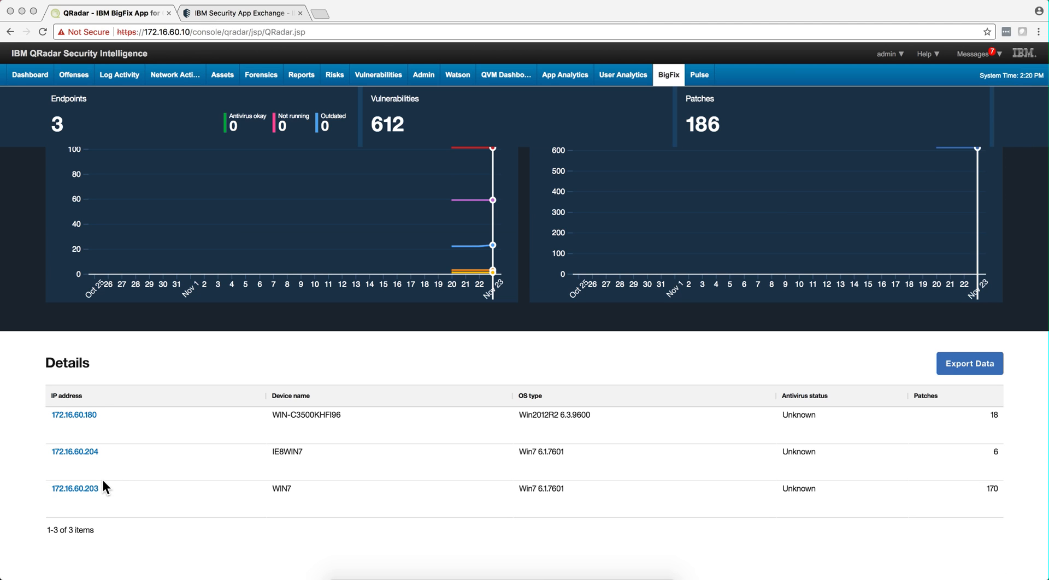
mouse_move(88, 492)
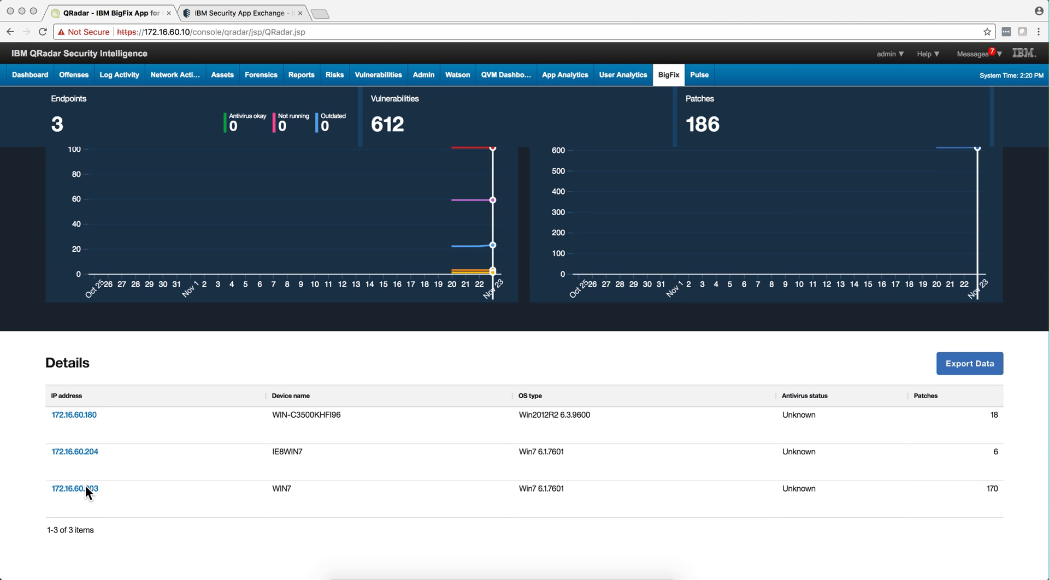
left_click(74, 489)
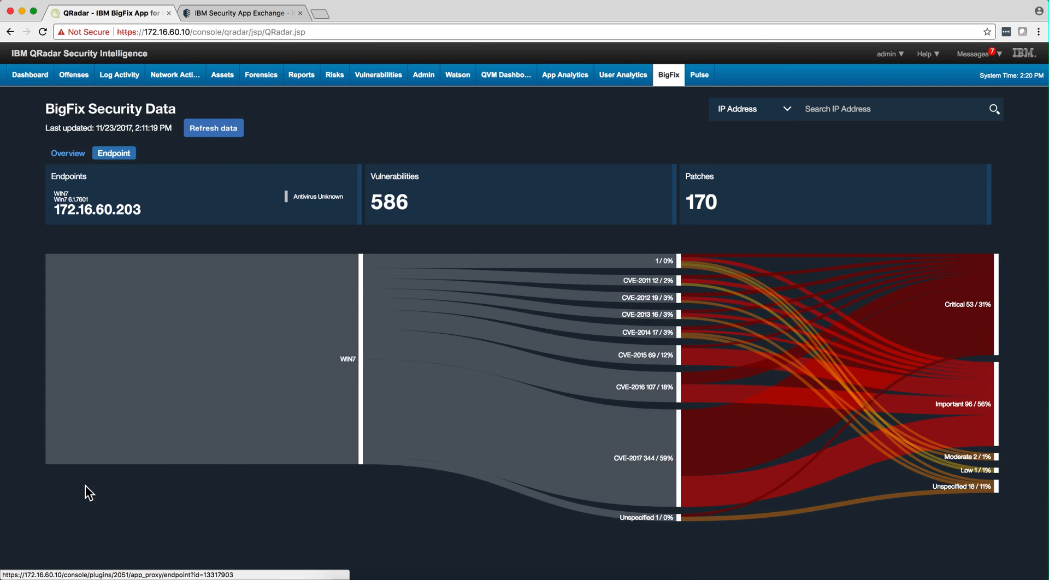
scroll("down", 3)
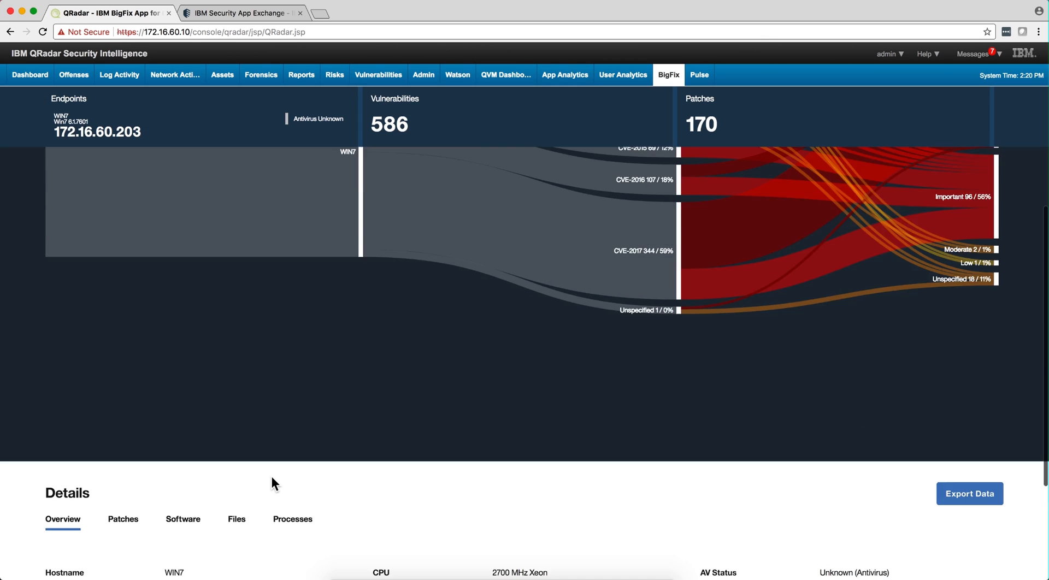
scroll("down", 3)
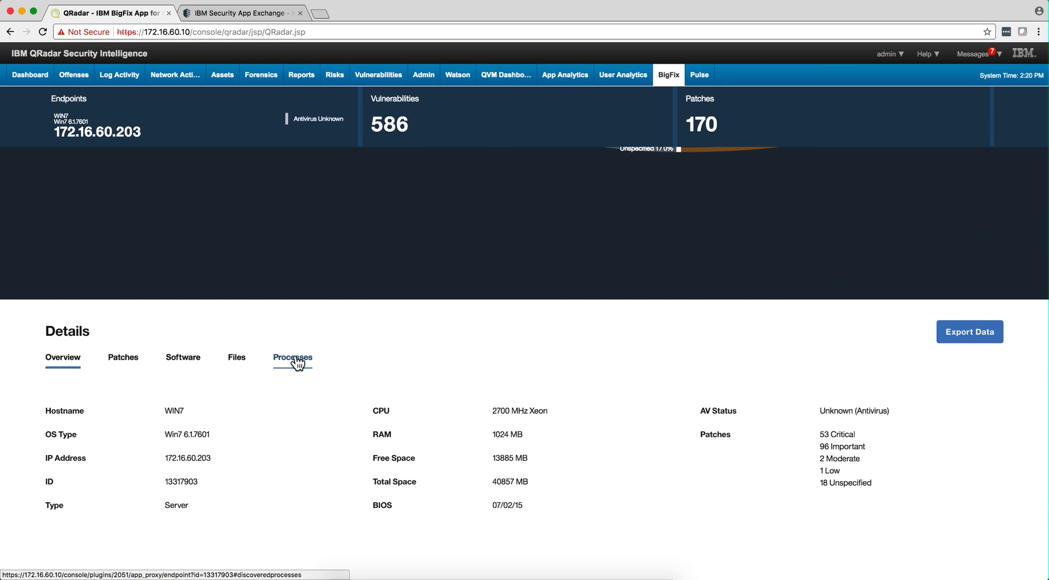
Step: List WIN7's discovered processes, then its discovered files with their hashes
left_click(293, 356)
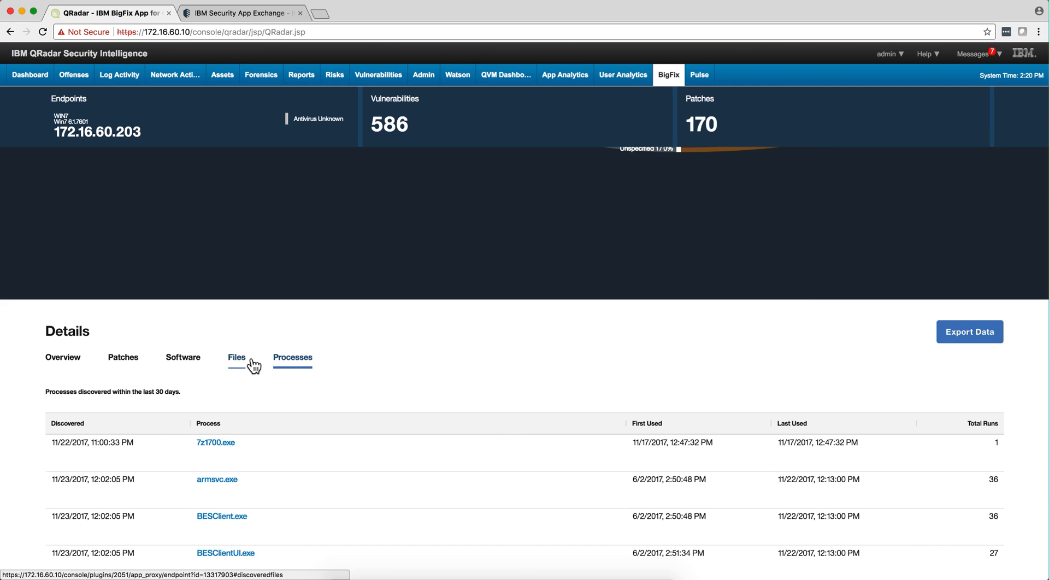
left_click(236, 357)
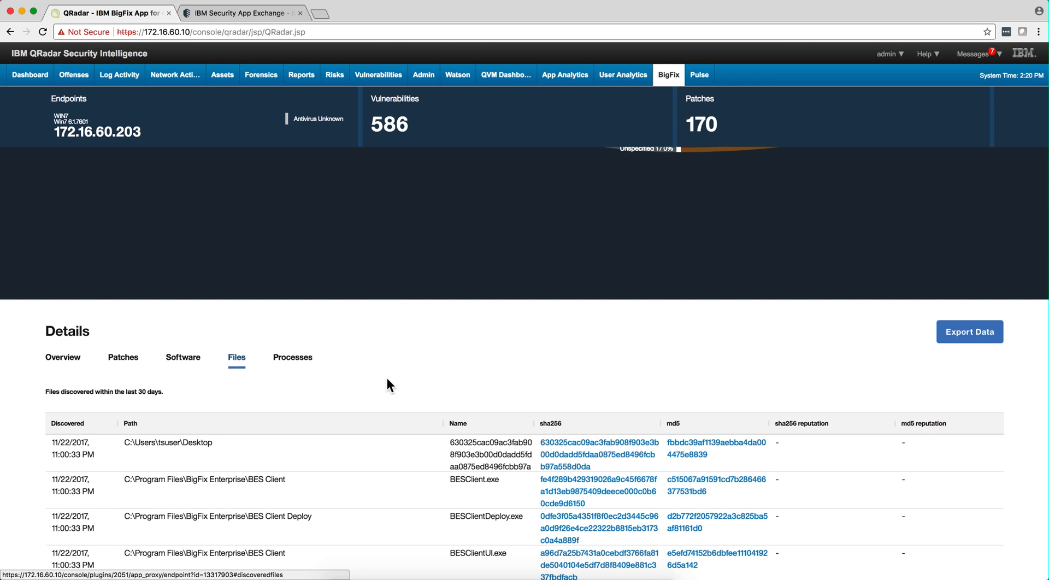
mouse_move(580, 442)
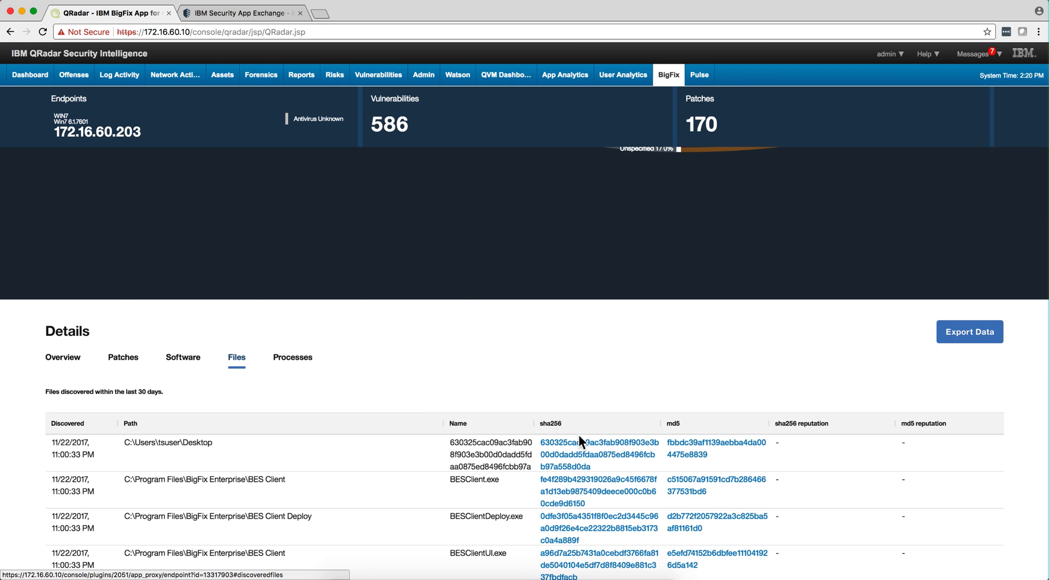
mouse_move(810, 447)
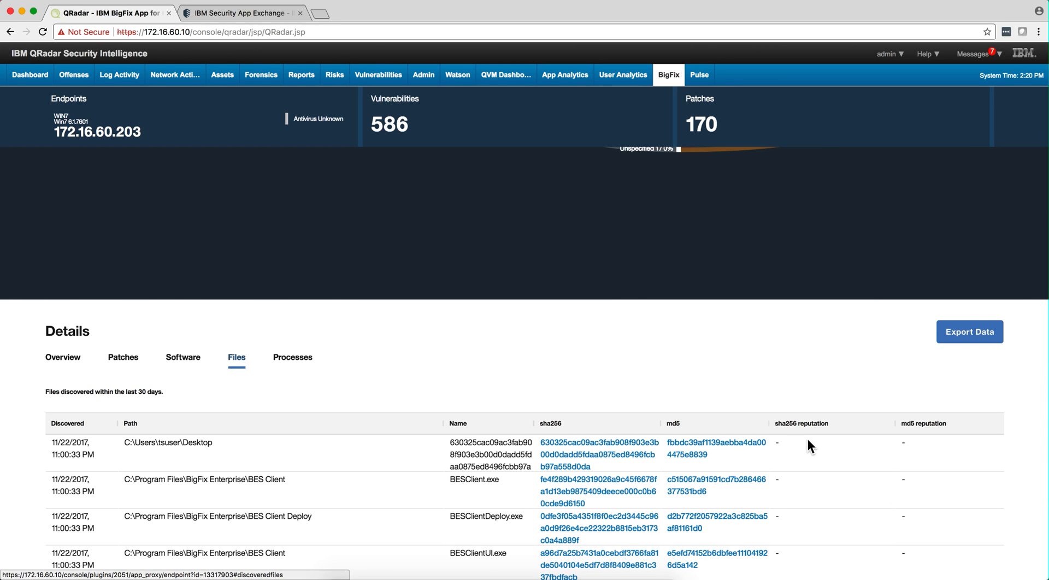
mouse_move(808, 431)
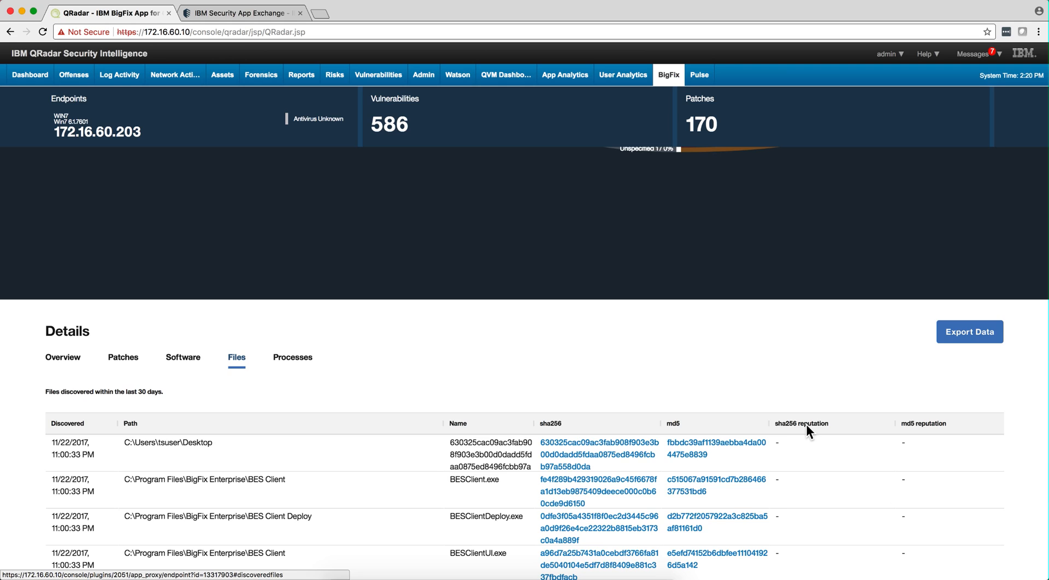
mouse_move(819, 435)
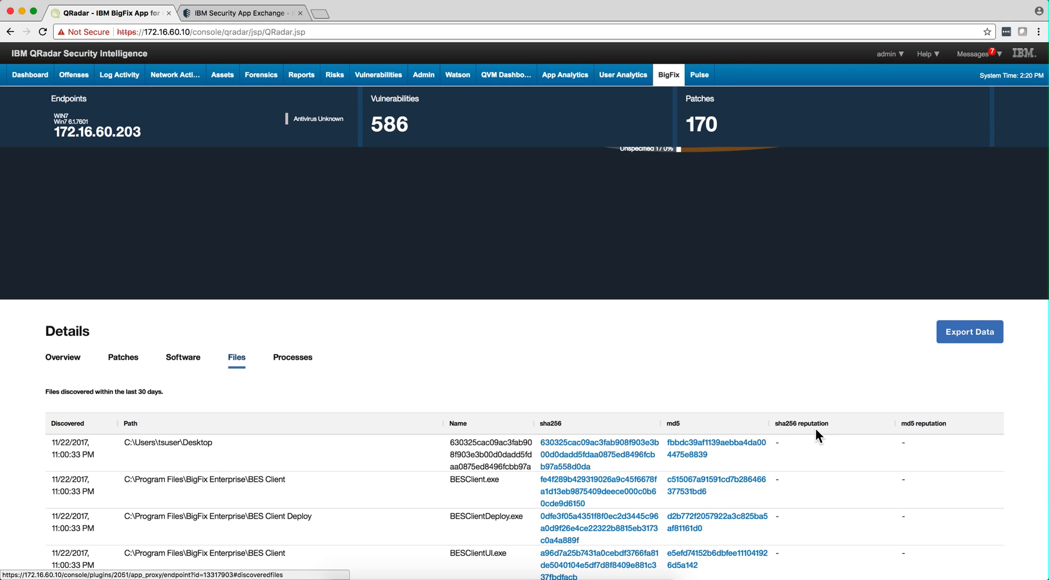
mouse_move(616, 454)
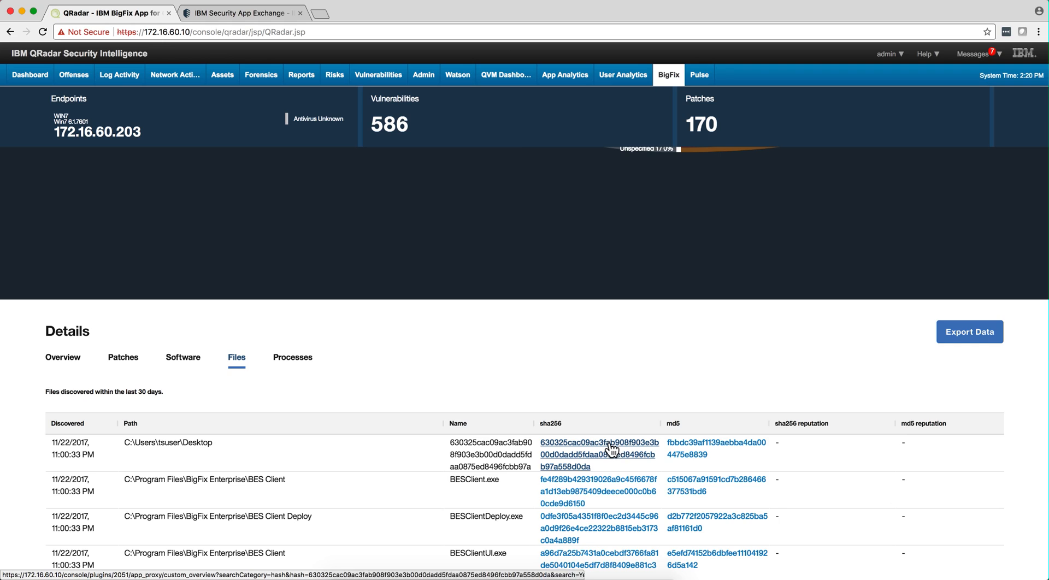
Step: Search endpoints by the Desktop file's sha256 hash, finding only WIN7 at 172.16.60.203
left_click(600, 442)
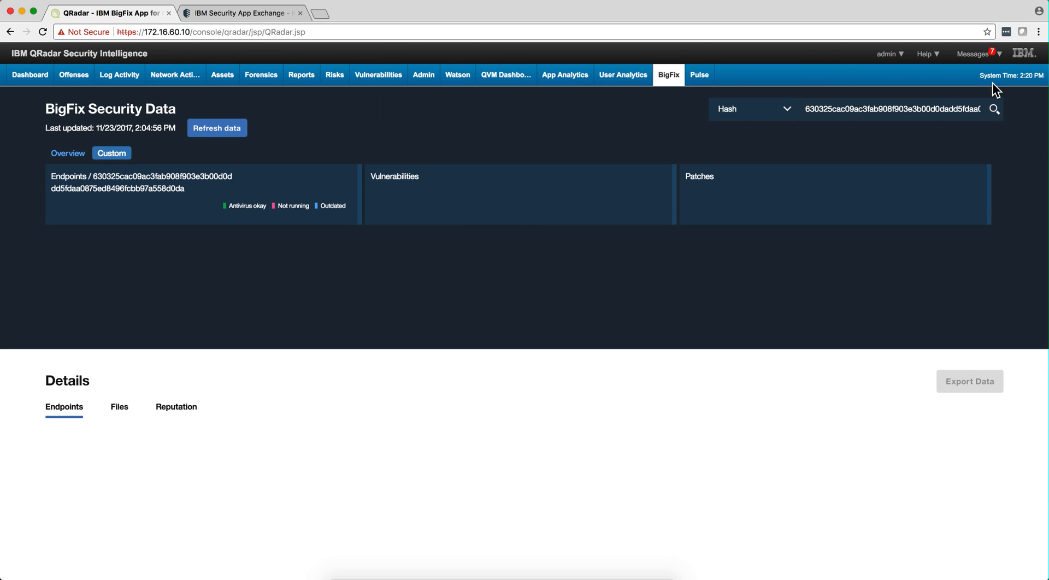
left_click(995, 109)
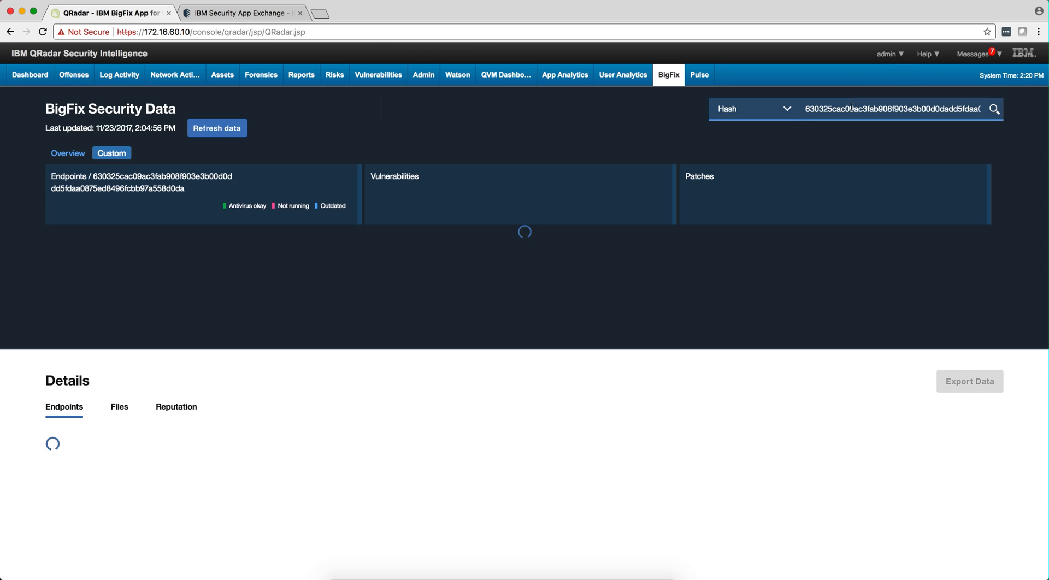
mouse_move(797, 132)
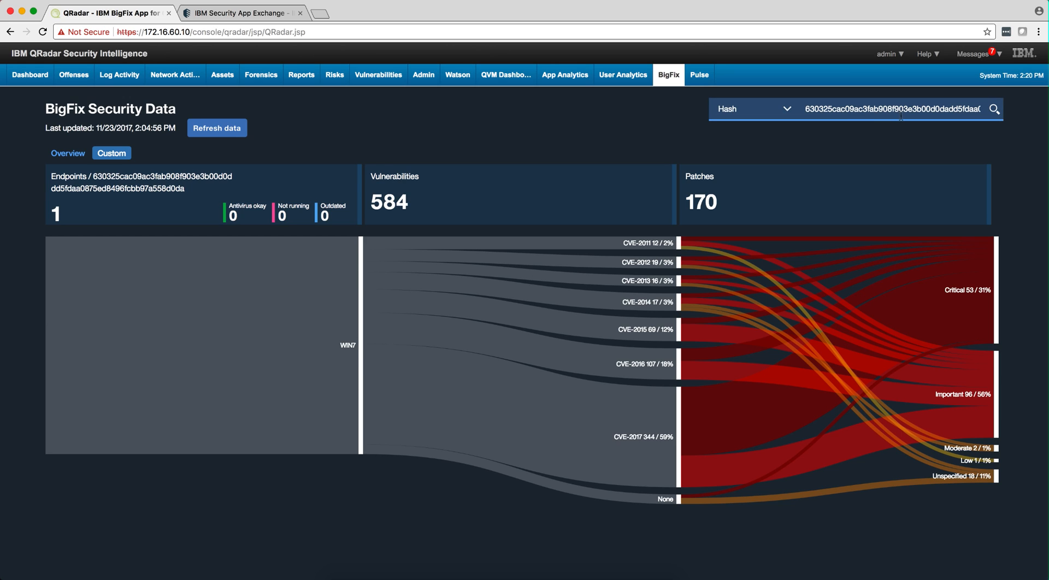
mouse_move(800, 138)
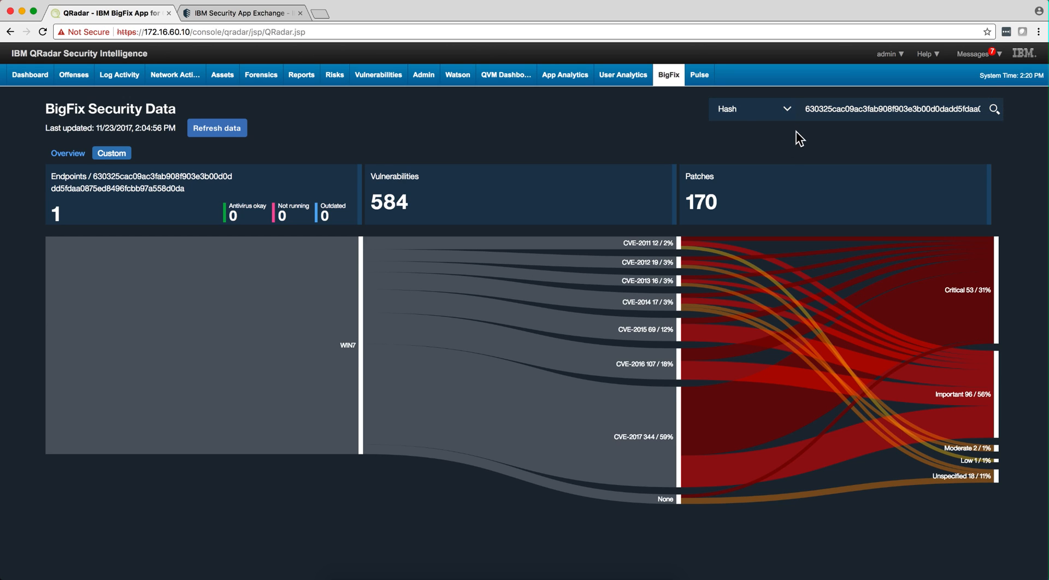
scroll("down", 3)
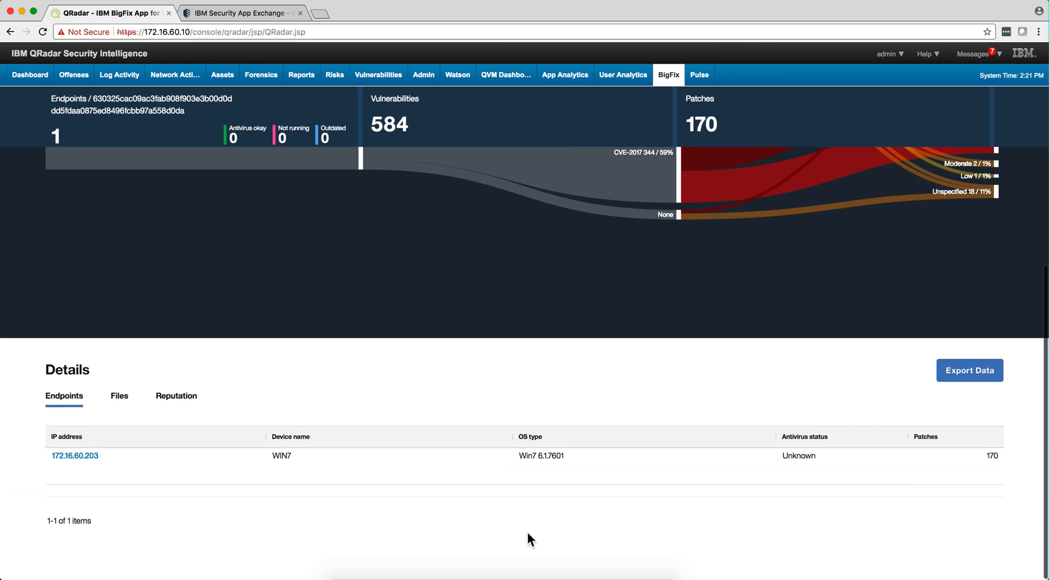
mouse_move(136, 466)
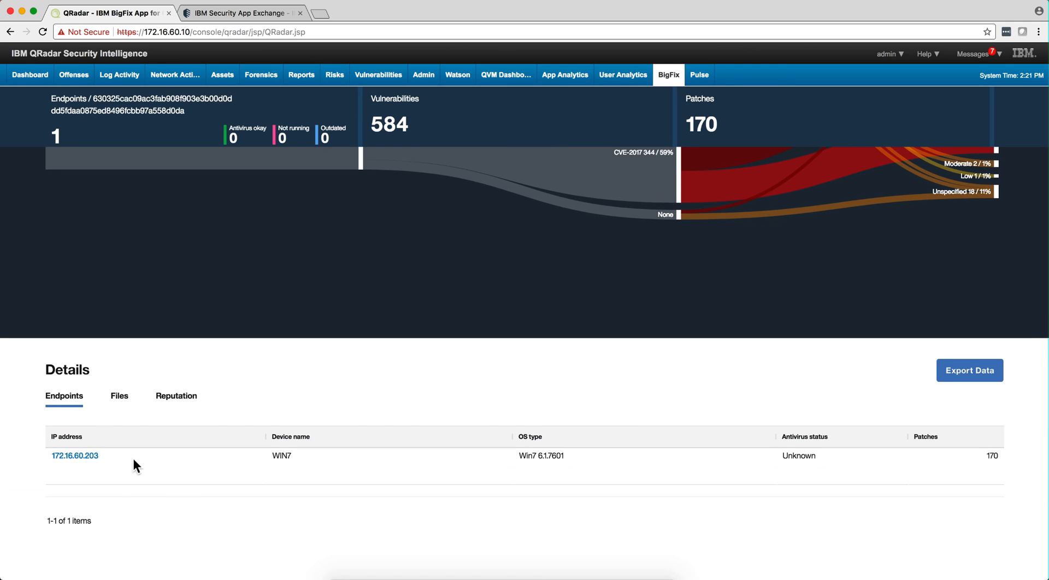
mouse_move(176, 395)
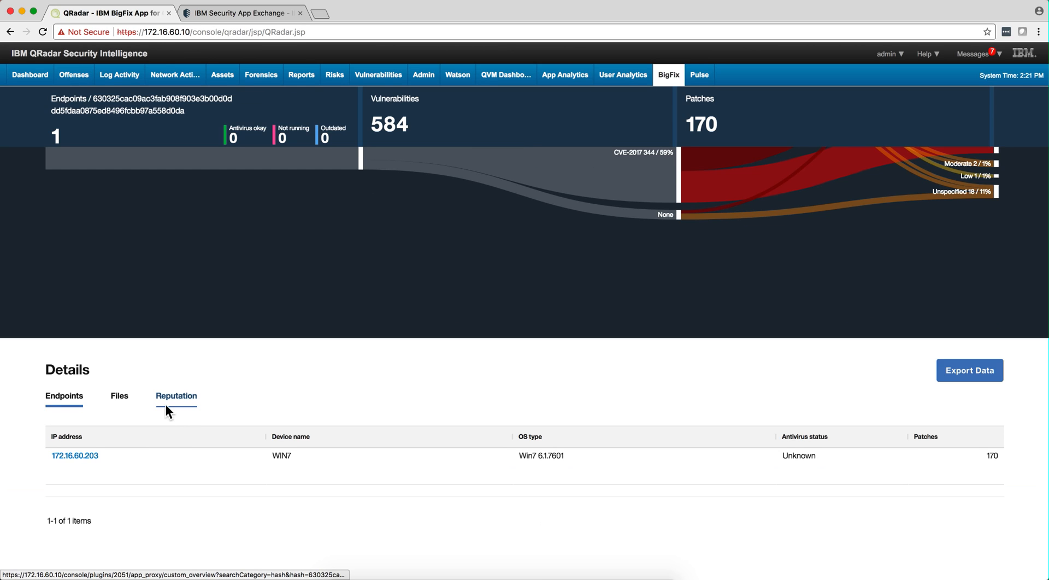
mouse_move(184, 406)
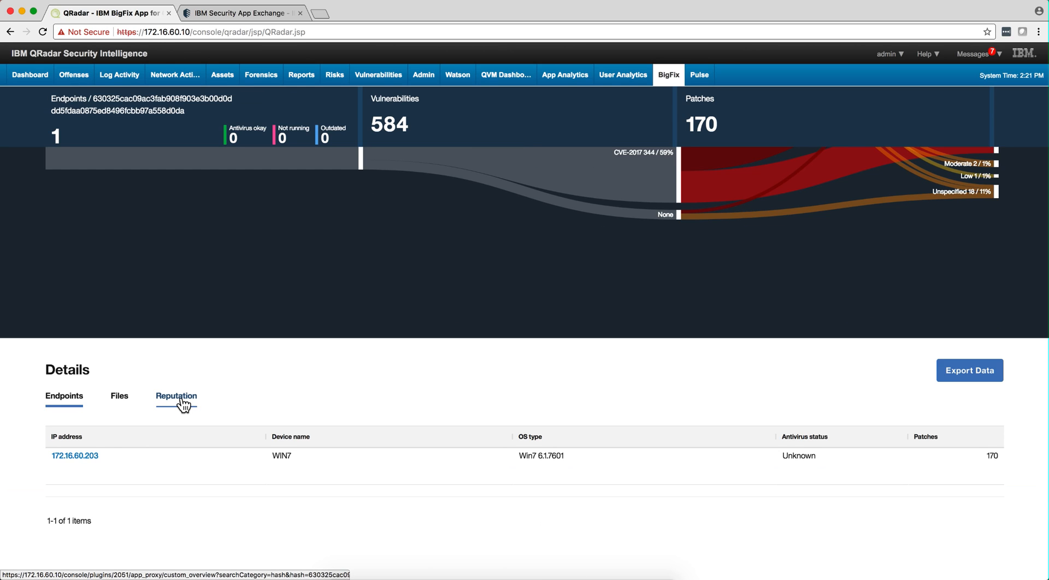
Step: Request the hash's X-Force reputation: high risk, coverage 88, adware/worm/heuristic/trojan
left_click(176, 396)
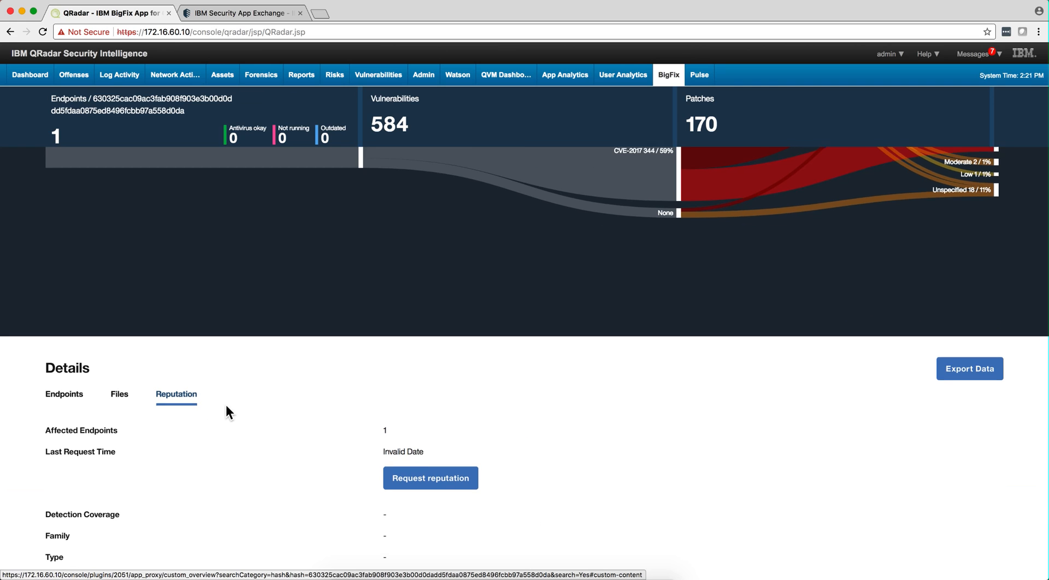
scroll("down", 3)
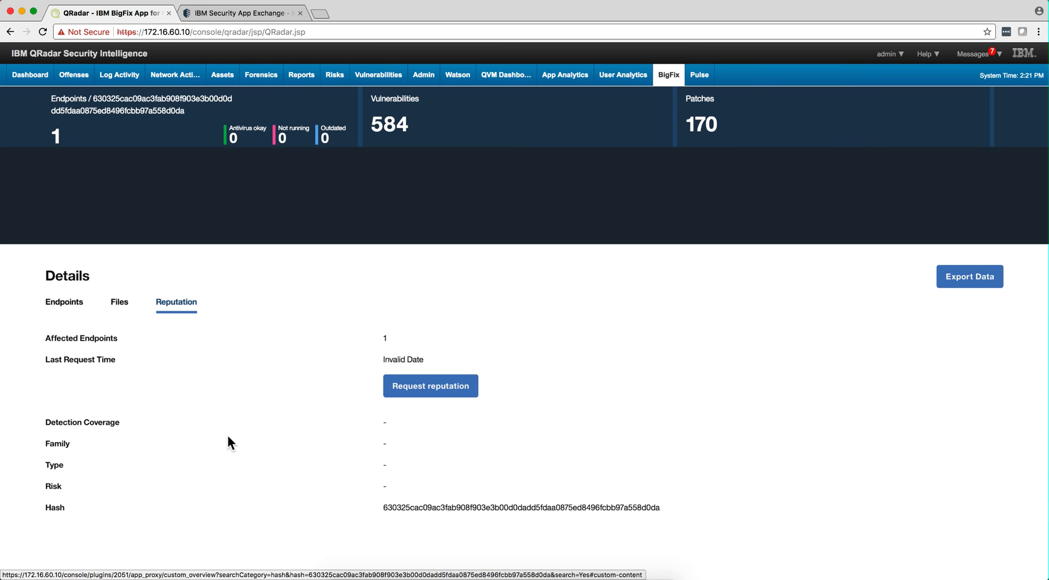
mouse_move(431, 385)
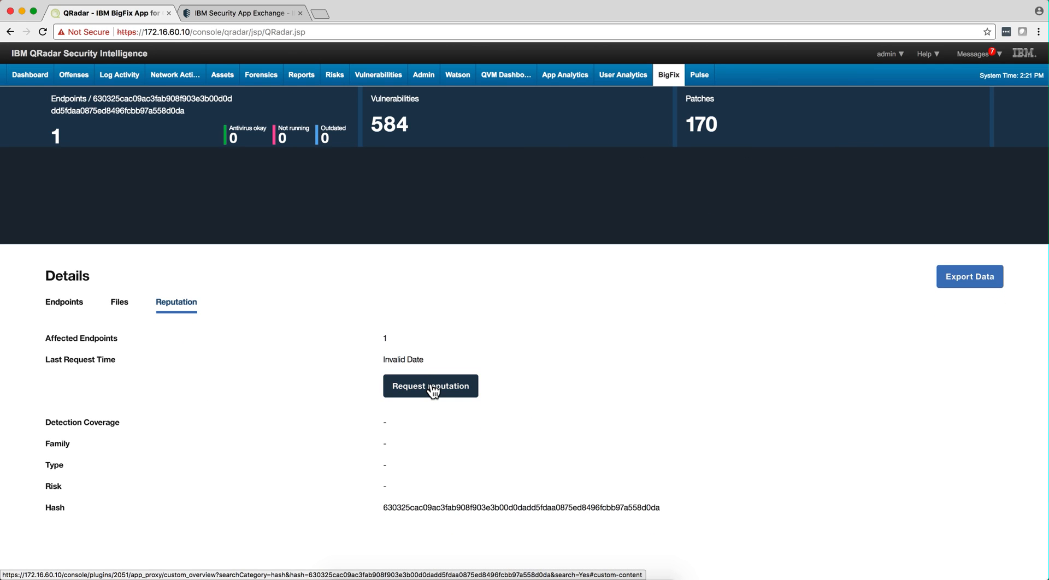
left_click(431, 386)
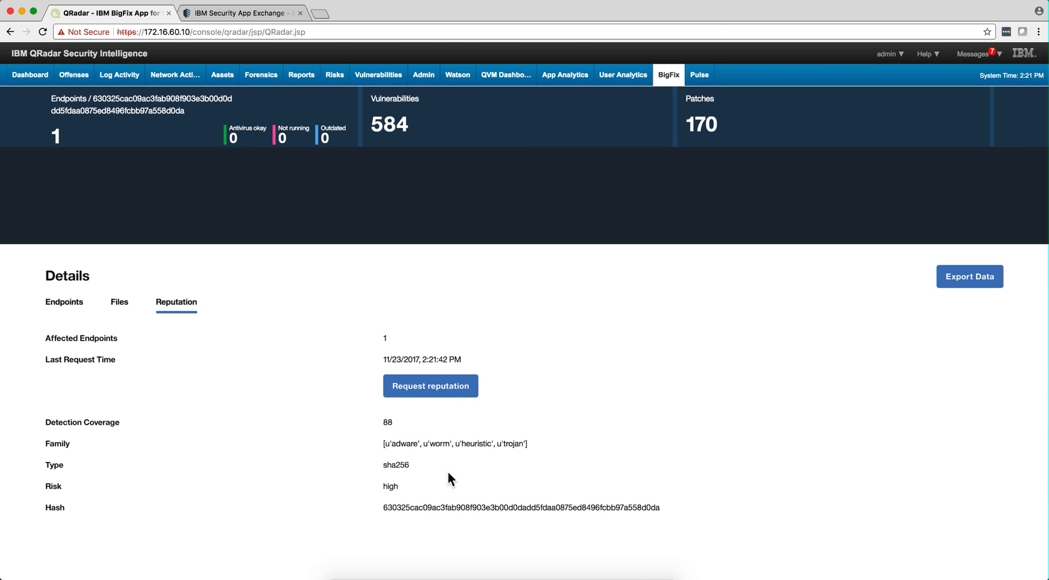
mouse_move(392, 447)
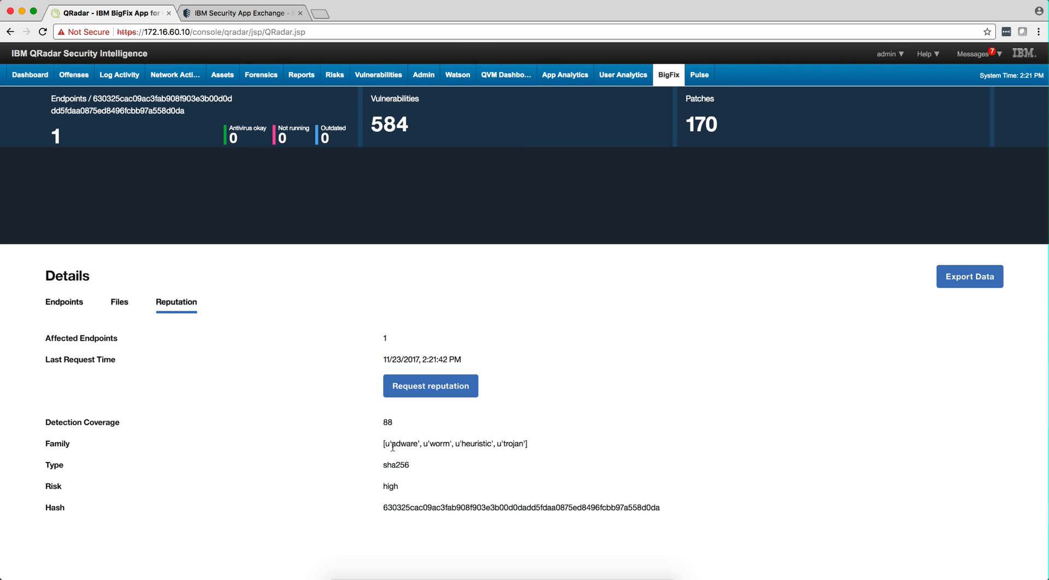
mouse_move(419, 446)
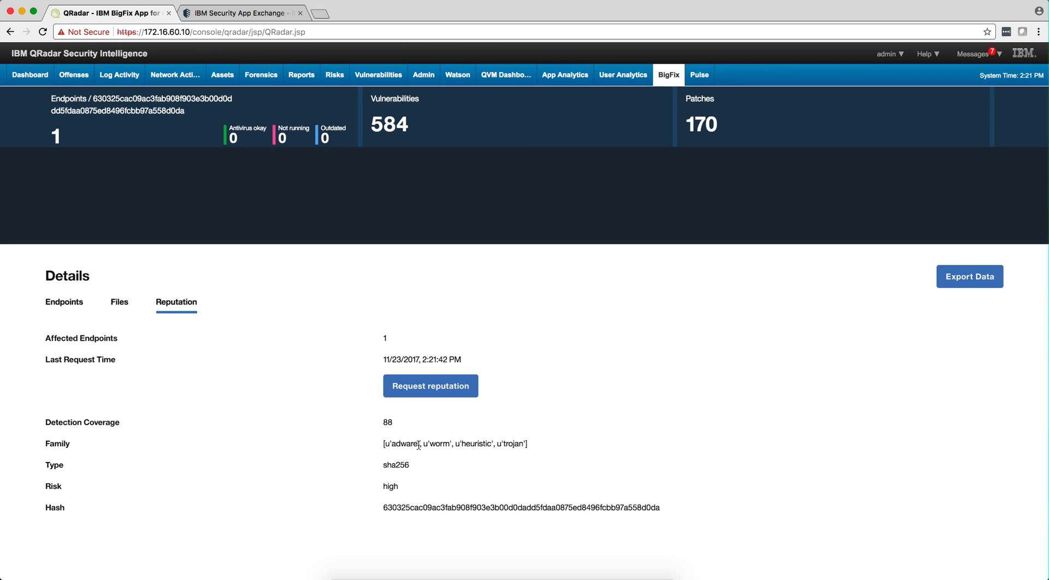
mouse_move(503, 457)
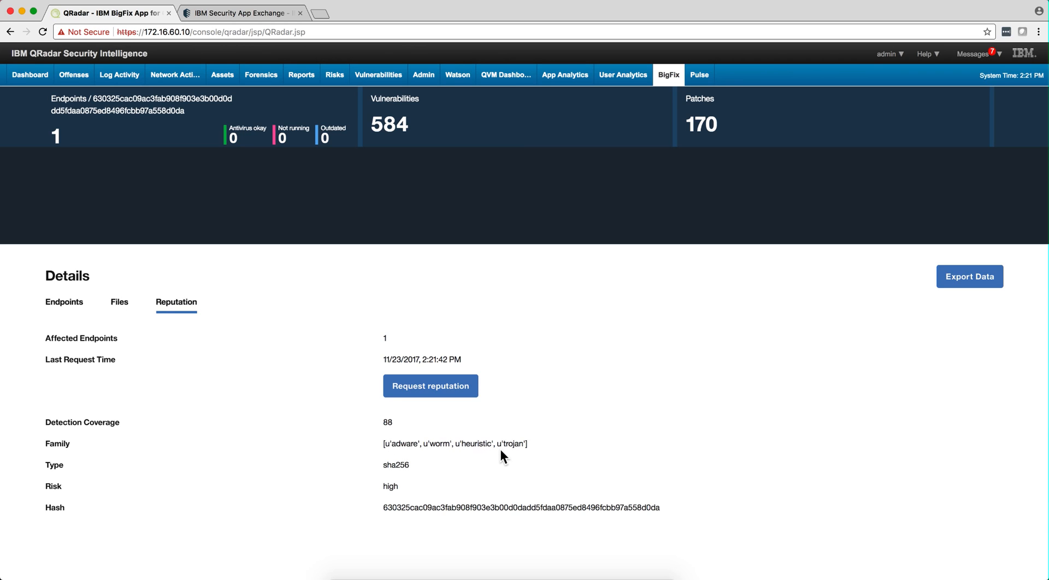
mouse_move(520, 525)
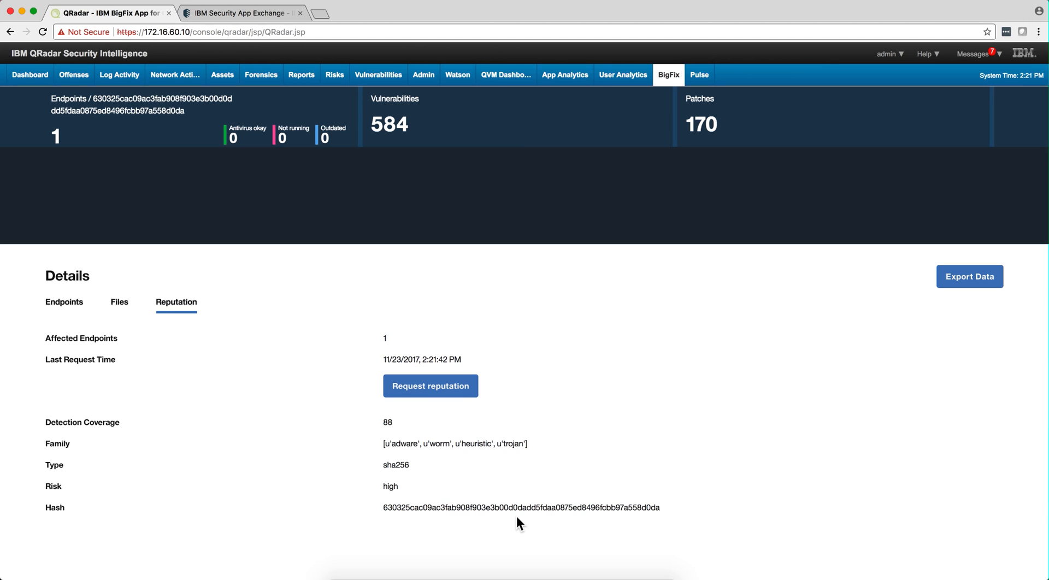
mouse_move(470, 187)
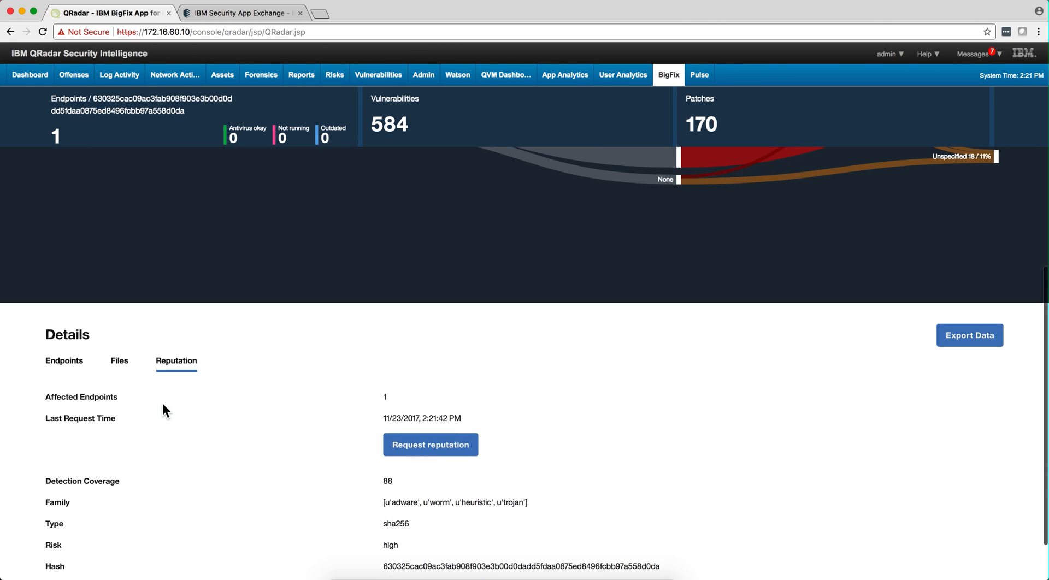
Step: Return to the Security Data overview and narrow it to Windows endpoints via the chart
scroll("up", 3)
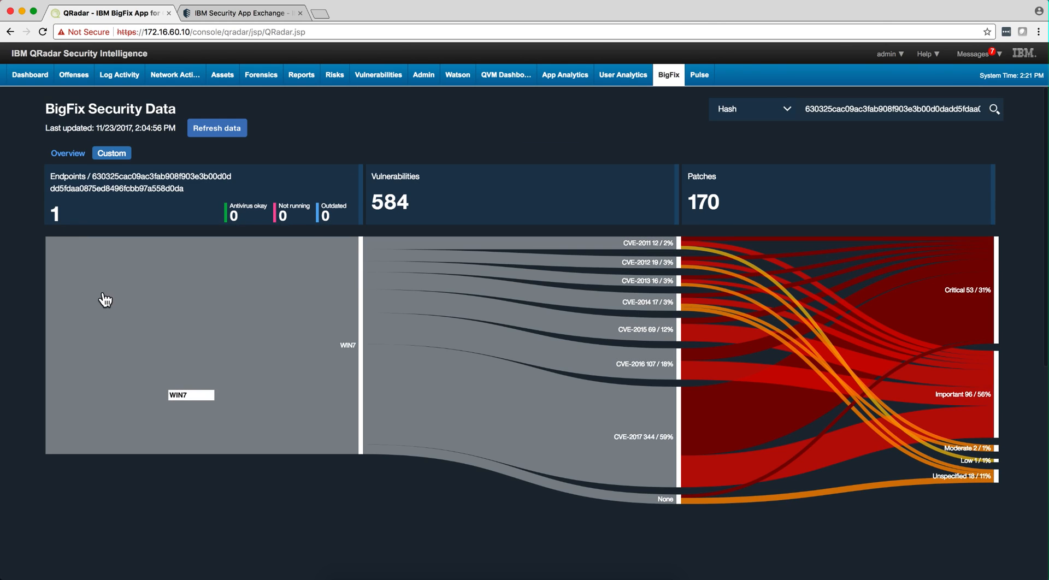
left_click(67, 153)
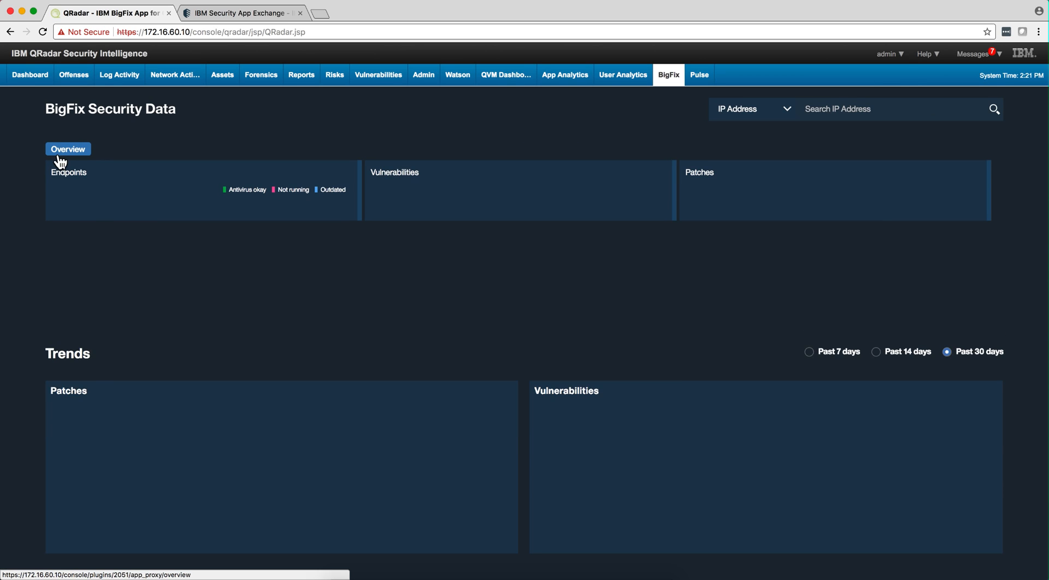
left_click(67, 149)
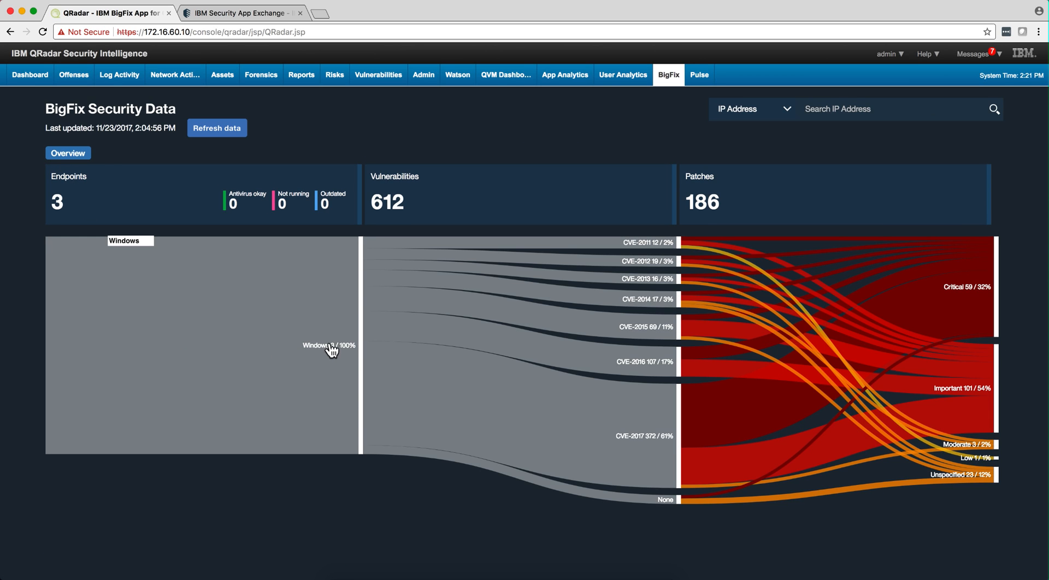
left_click(328, 346)
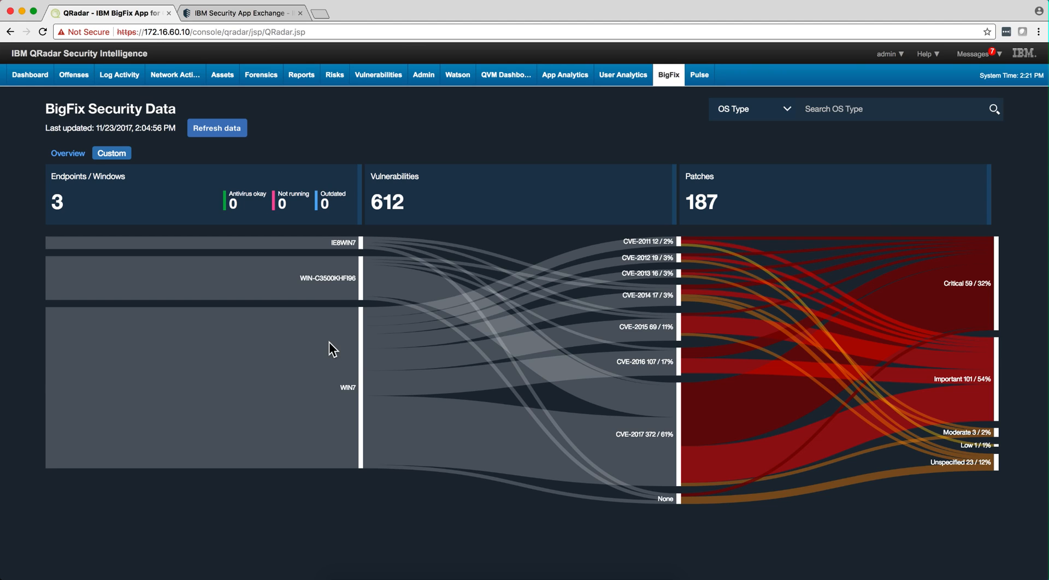
Step: Reopen WIN7 (172.16.60.203) details and list its discovered files
left_click(68, 153)
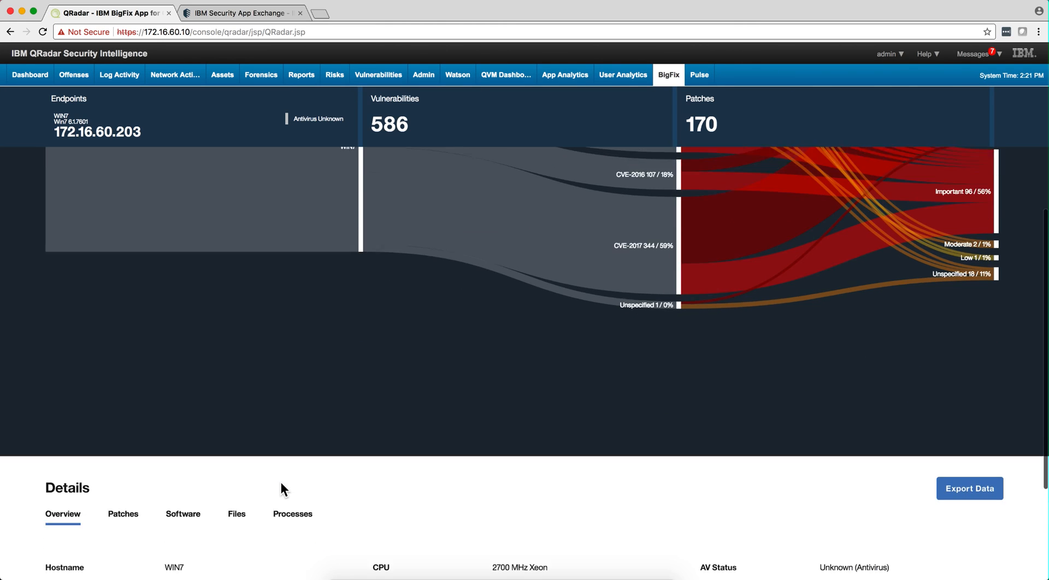
left_click(236, 488)
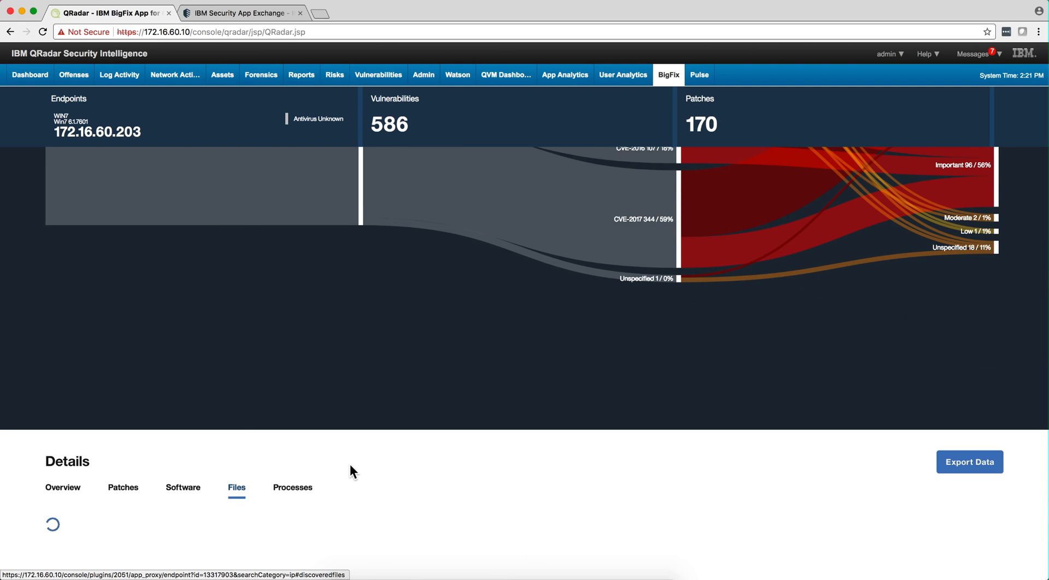
mouse_move(428, 480)
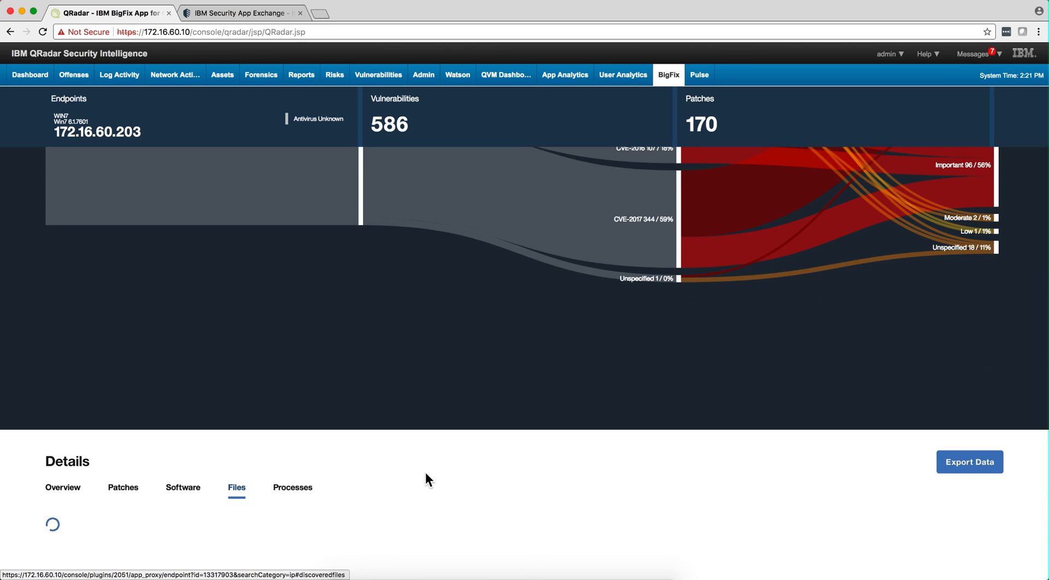
mouse_move(503, 477)
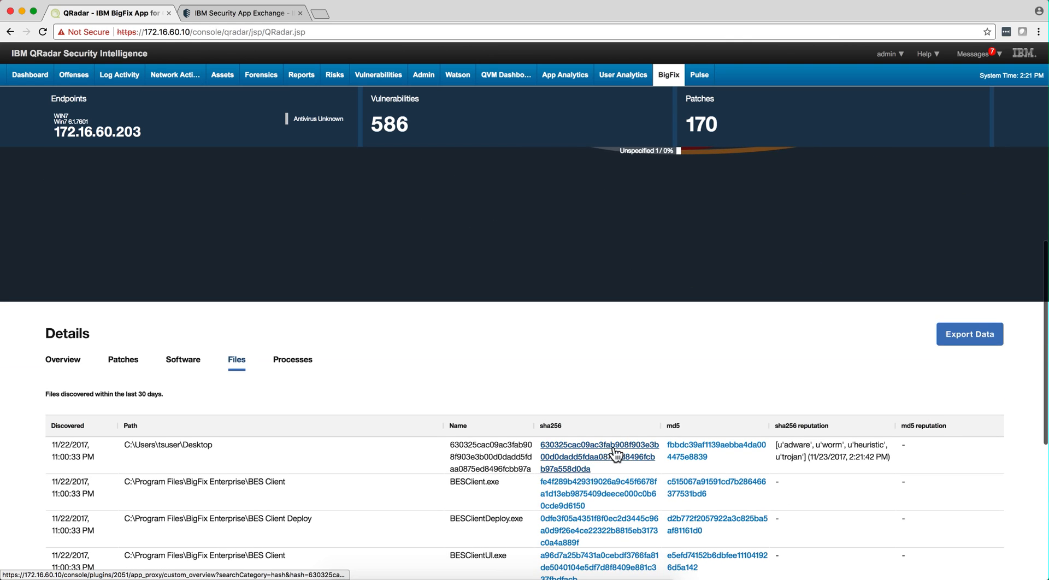
mouse_move(617, 462)
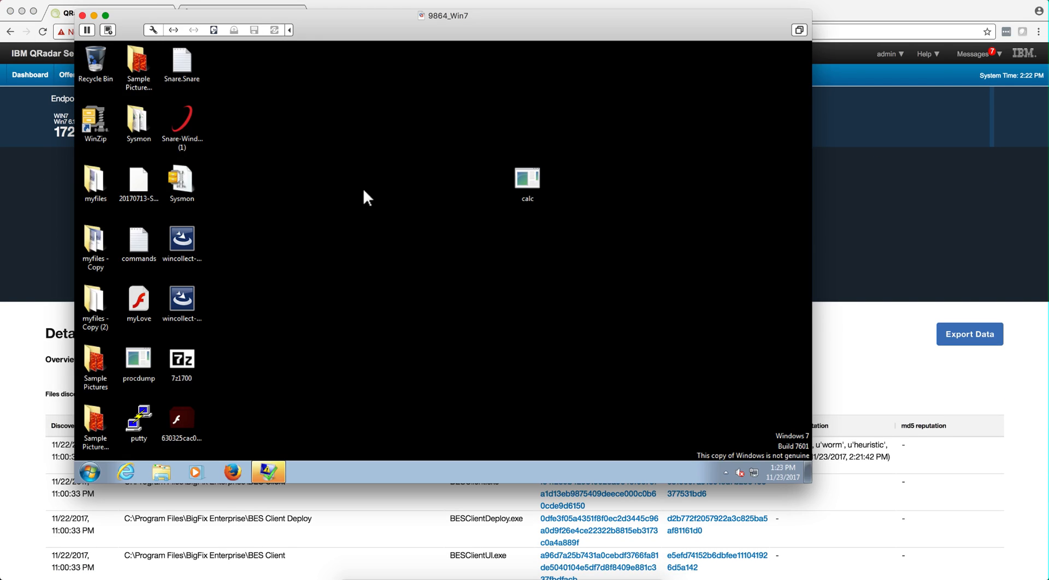
mouse_move(347, 251)
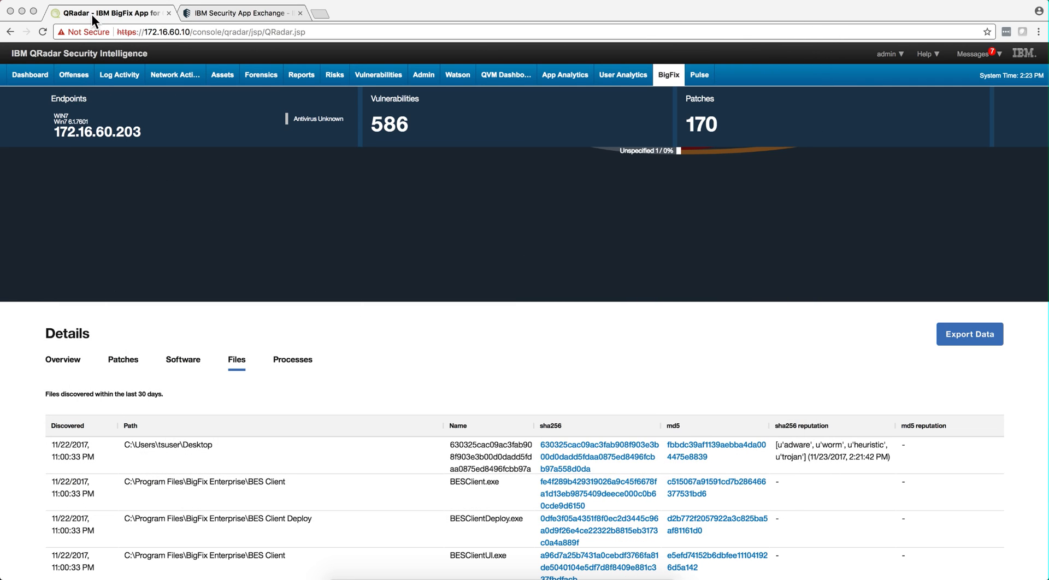
mouse_move(840, 463)
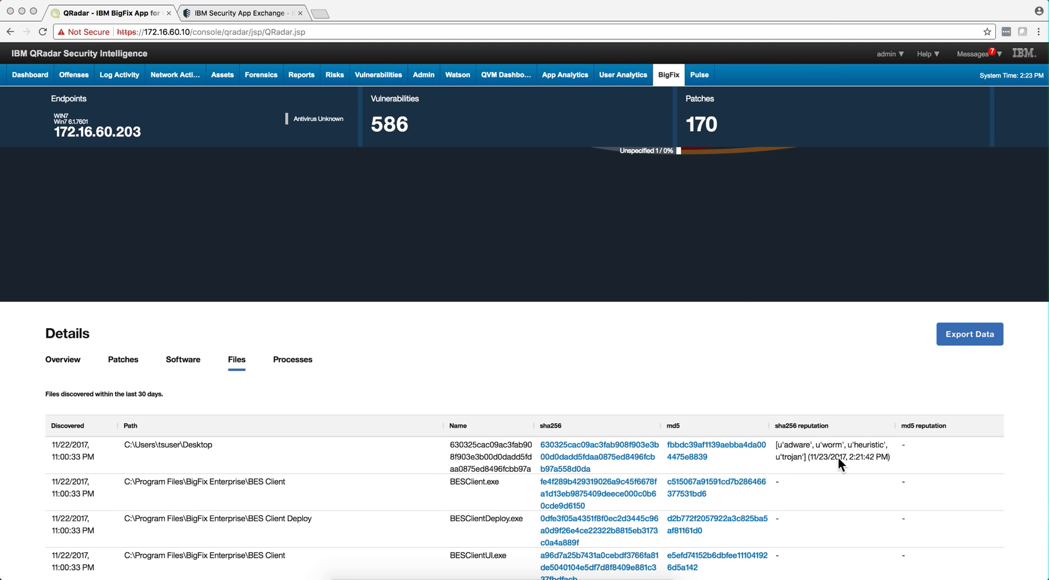
mouse_move(824, 455)
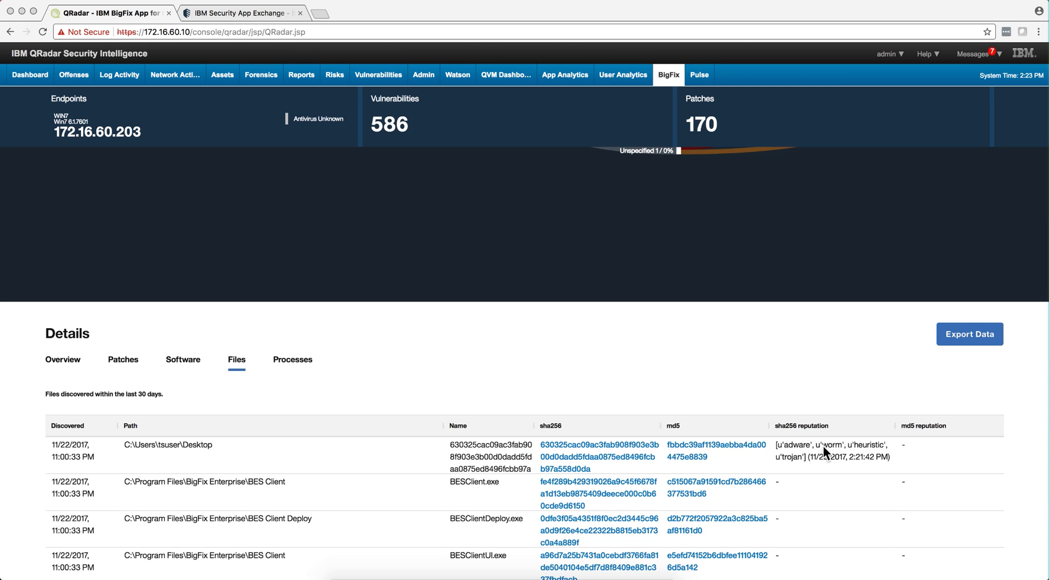
left_click(62, 356)
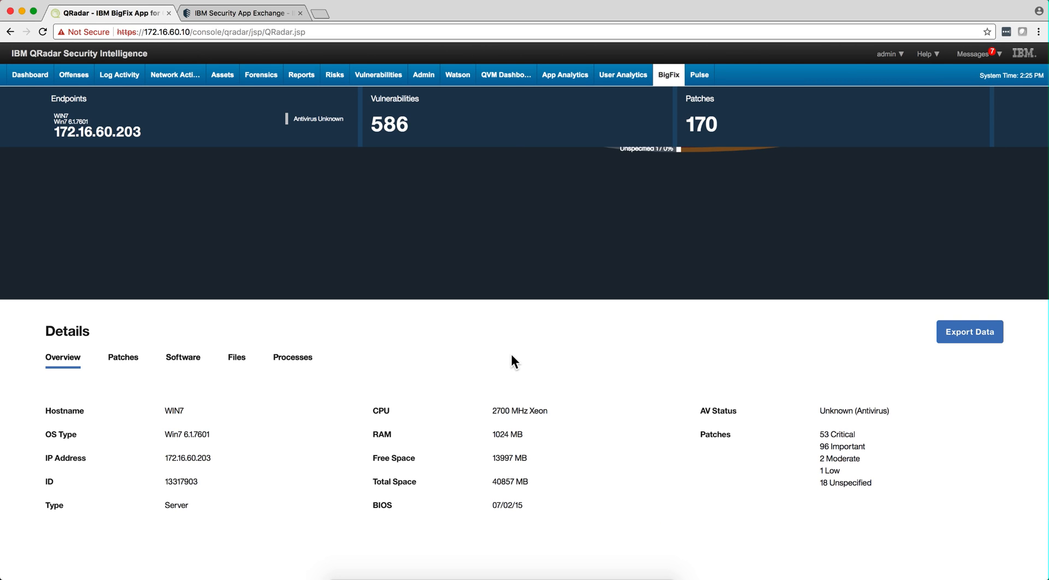
mouse_move(578, 380)
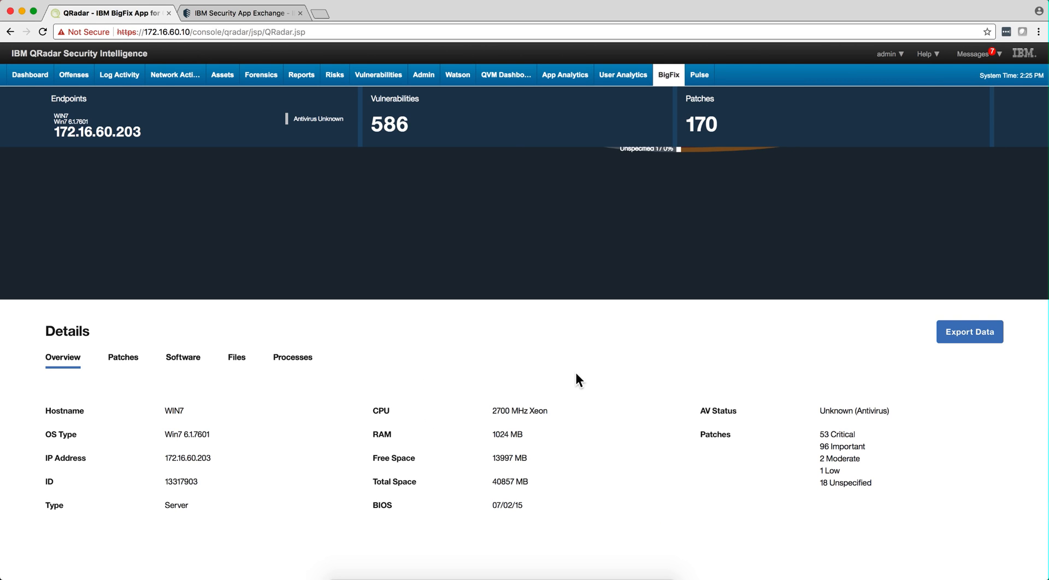
mouse_move(560, 429)
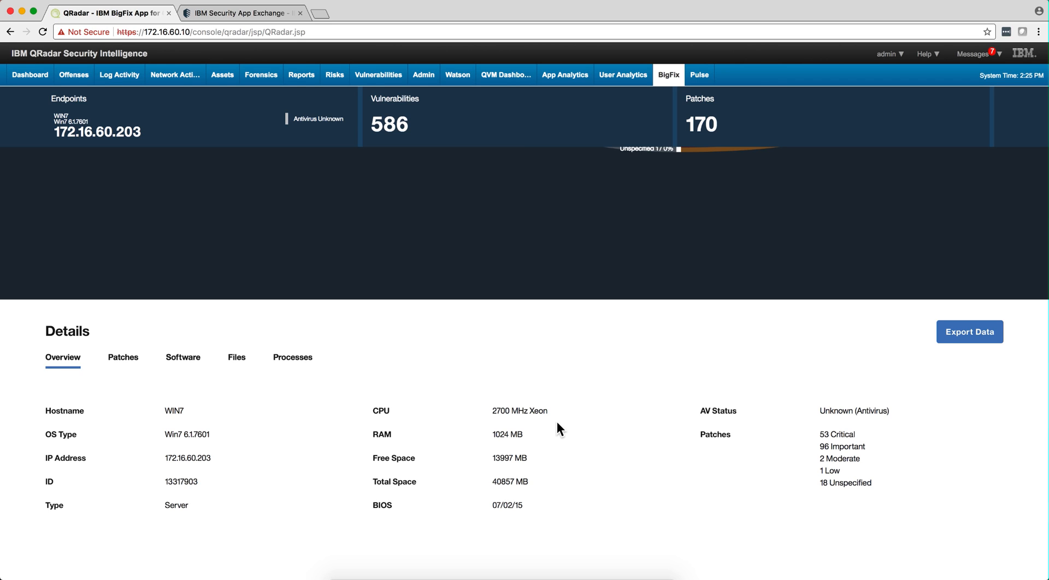
mouse_move(440, 460)
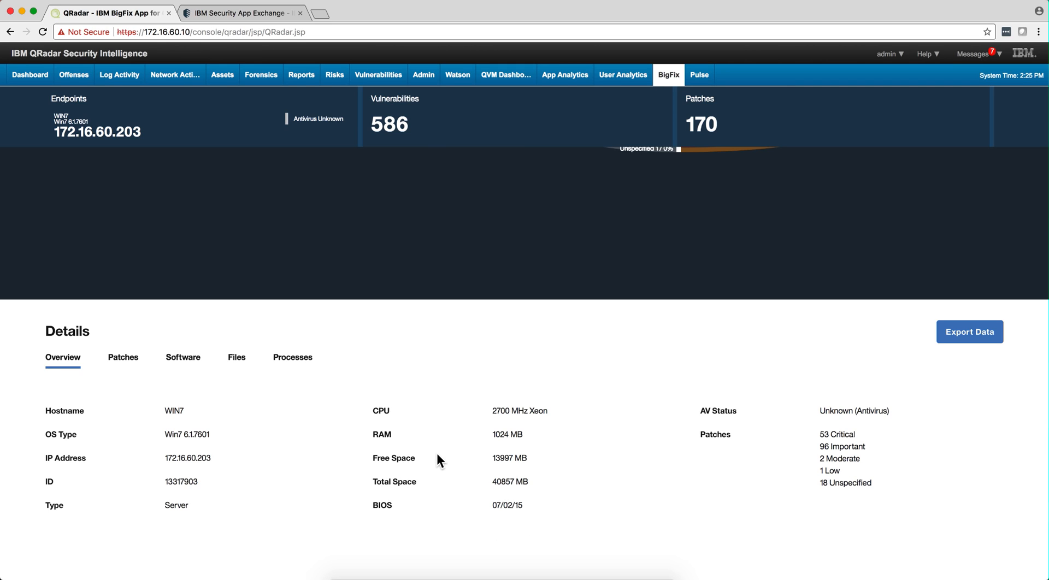
mouse_move(502, 405)
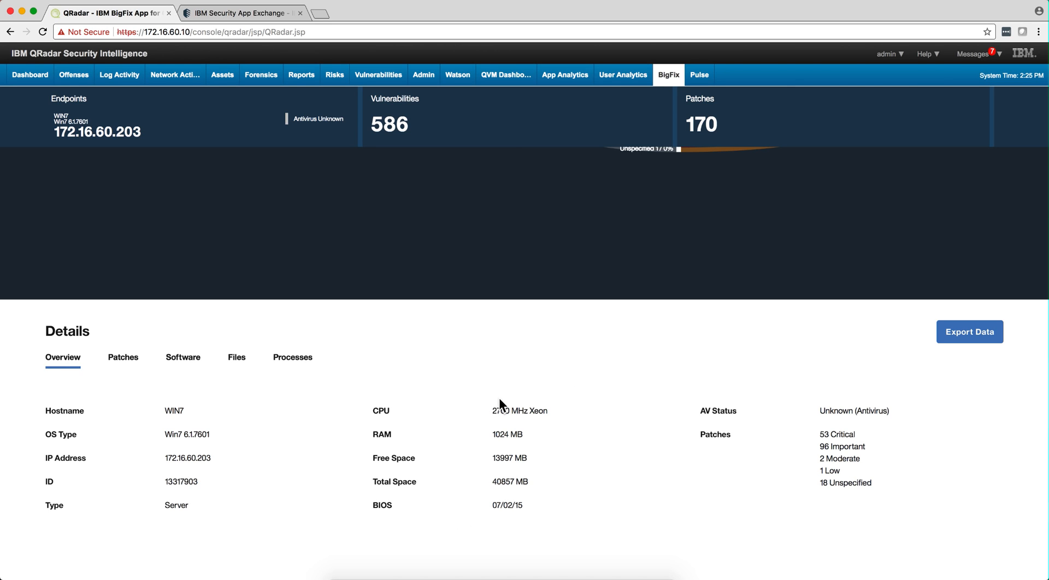